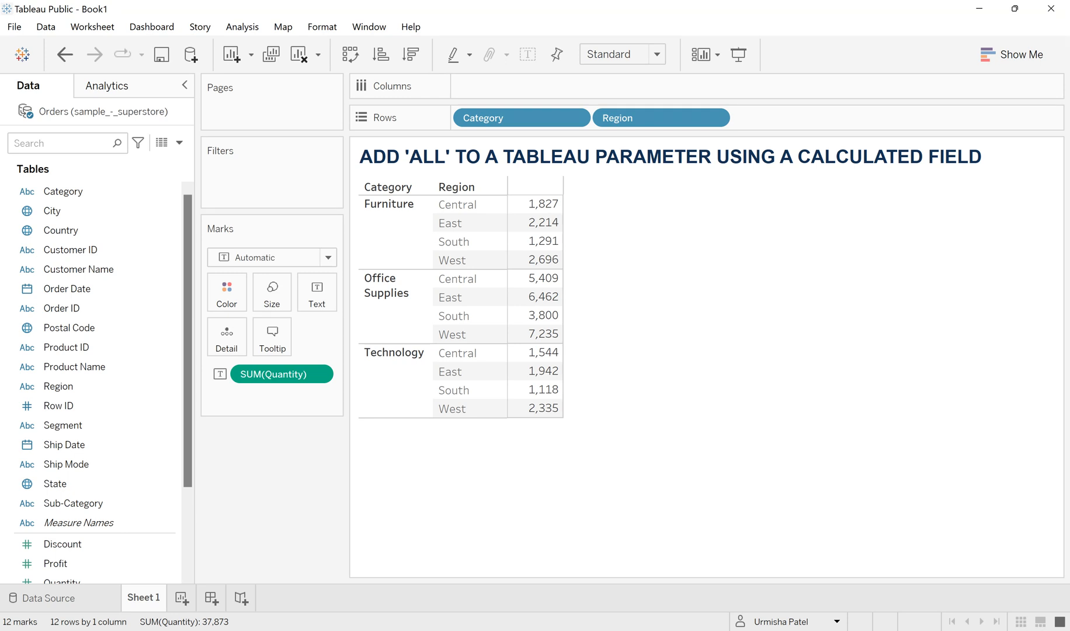
mouse_move(915, 236)
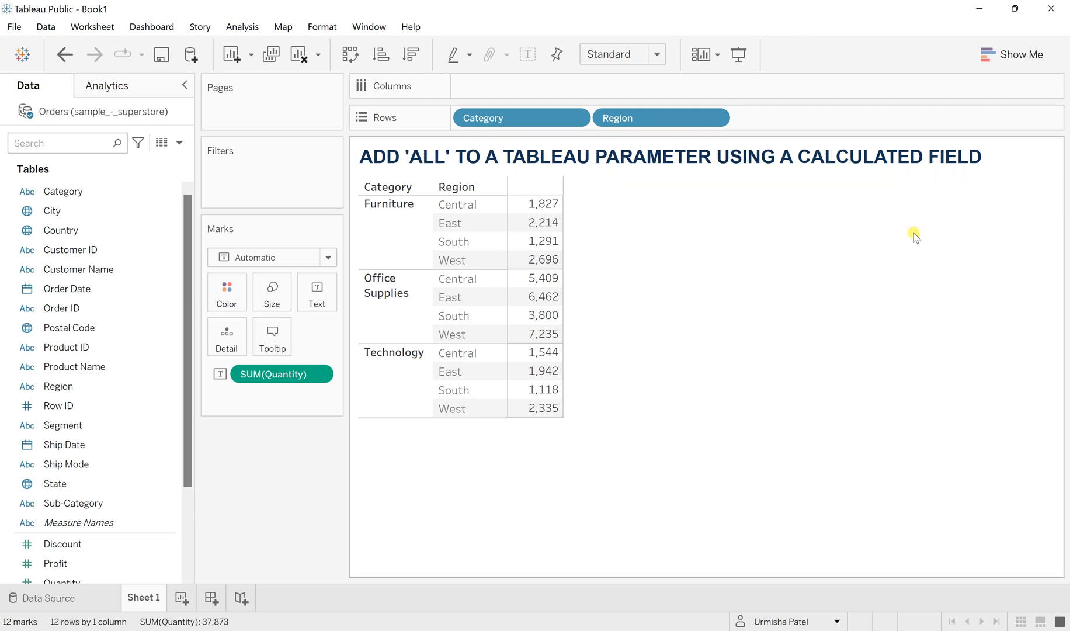
mouse_move(582, 186)
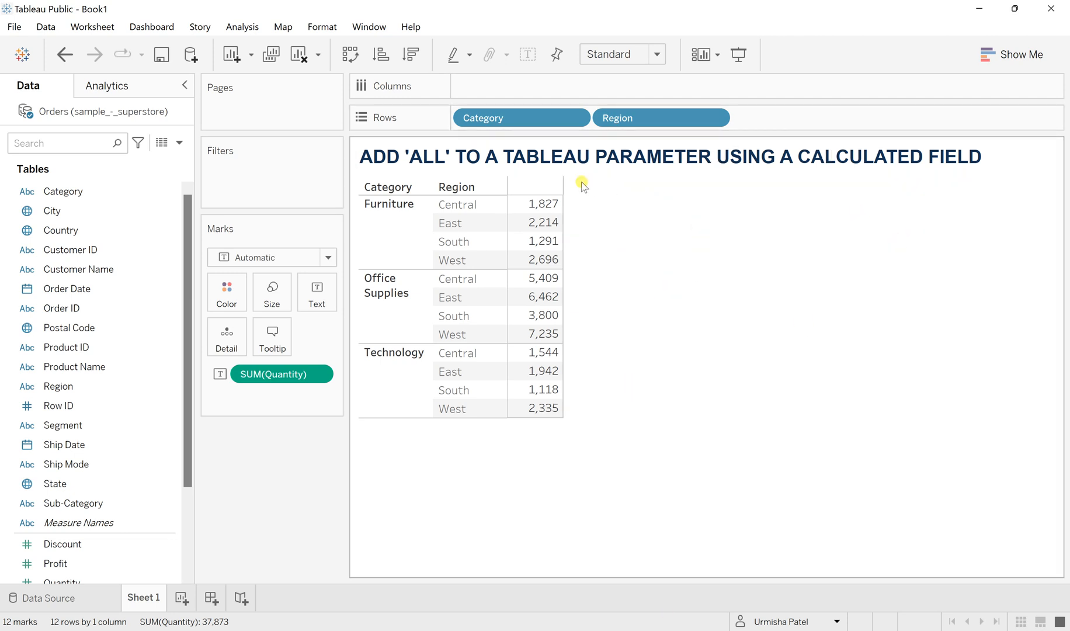
mouse_move(652, 130)
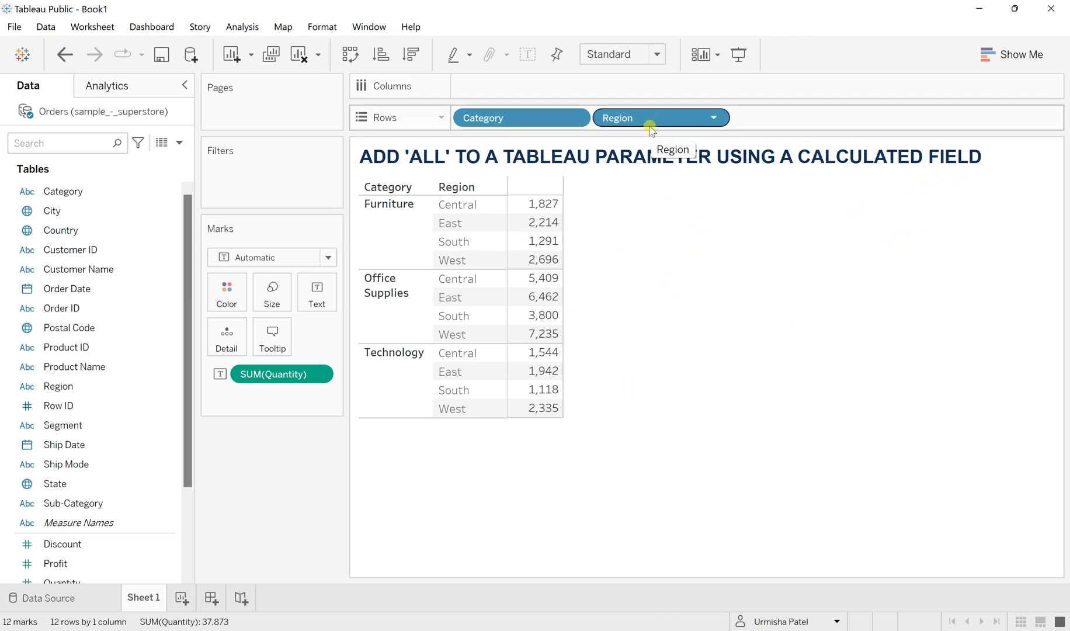
mouse_move(305, 397)
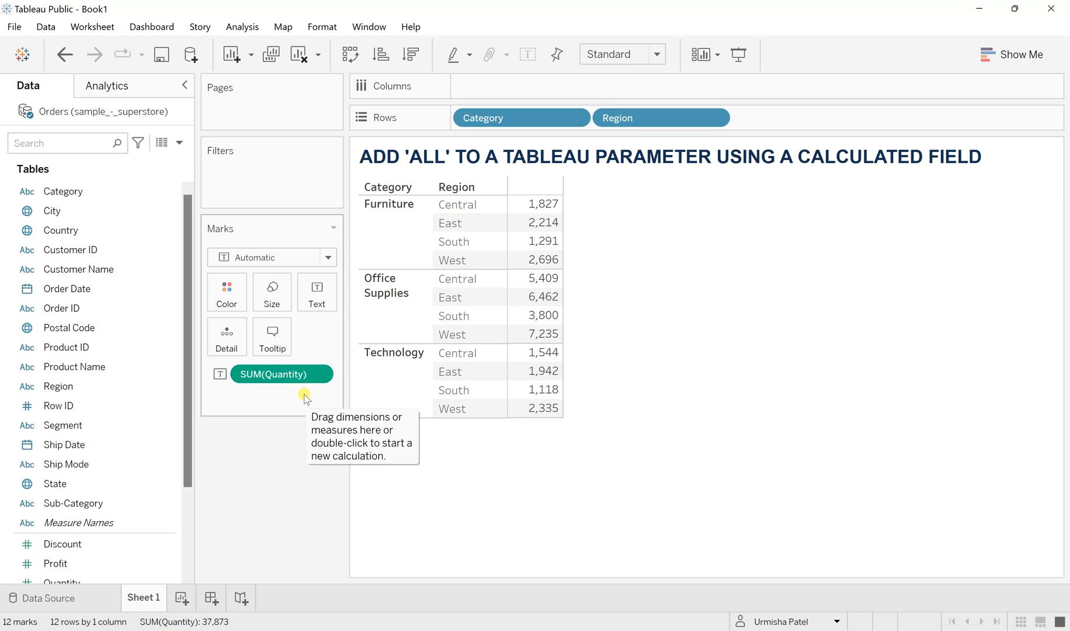
mouse_move(499, 118)
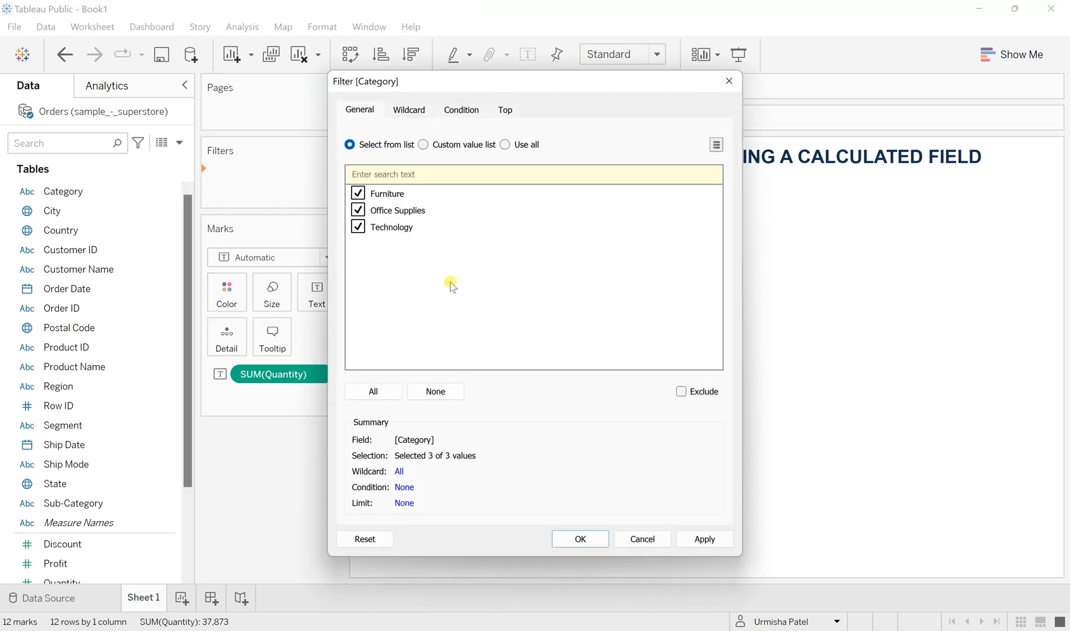
Apply the Category filter with all three categories kept, and show its filter card
left_click(580, 539)
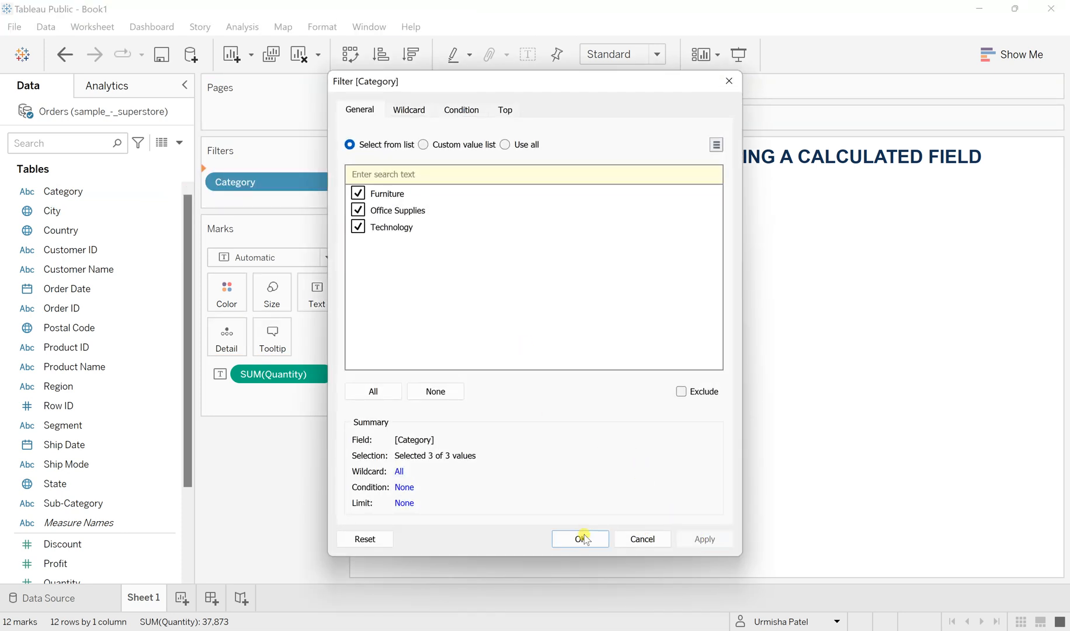
left_click(580, 539)
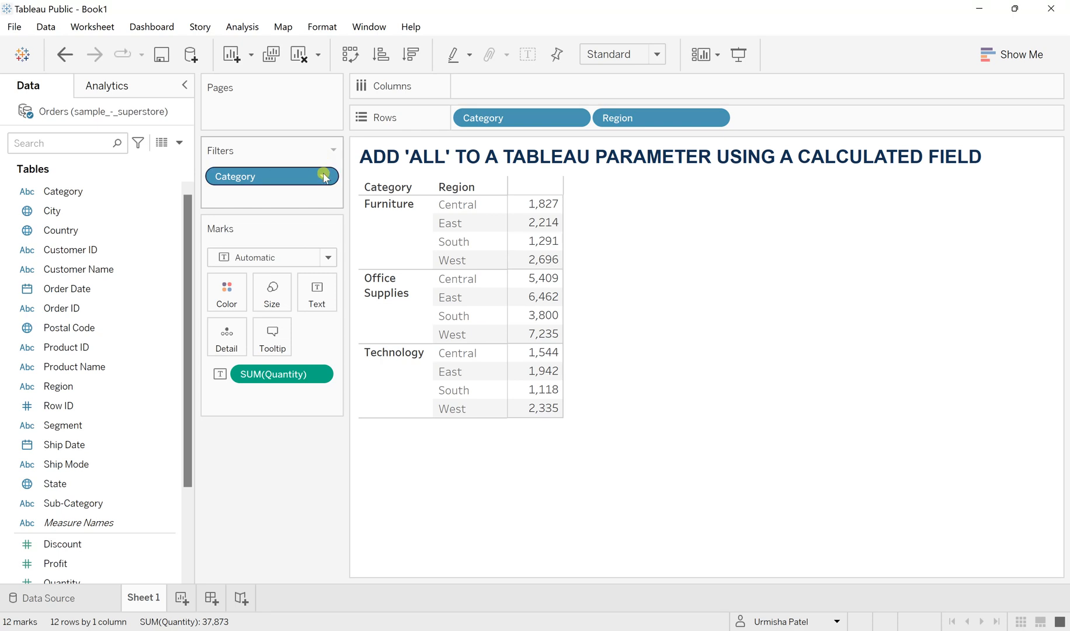
left_click(324, 177)
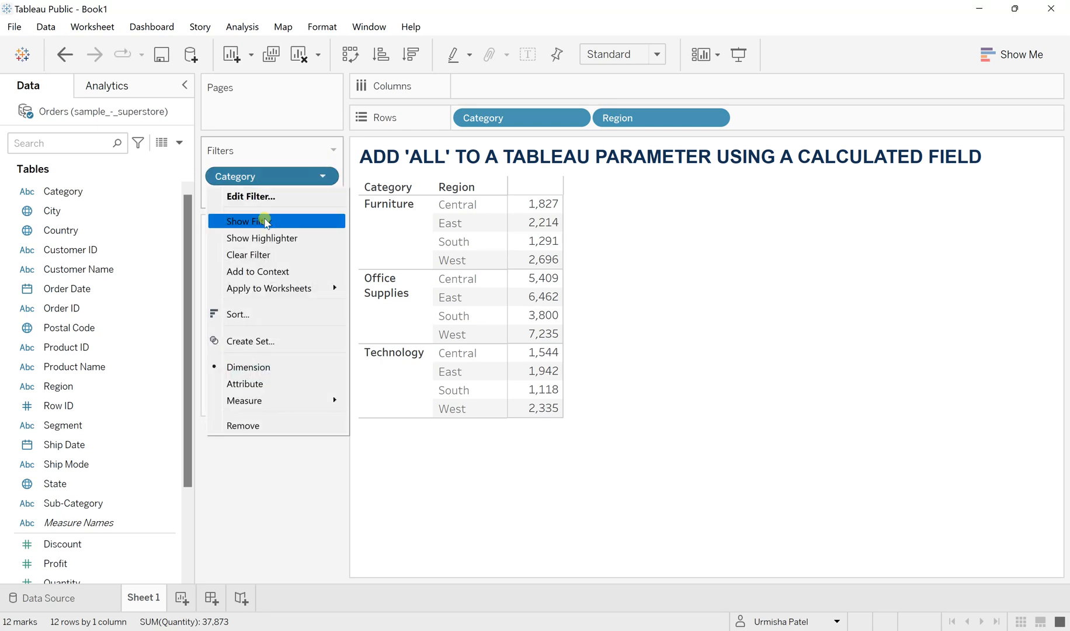
left_click(250, 221)
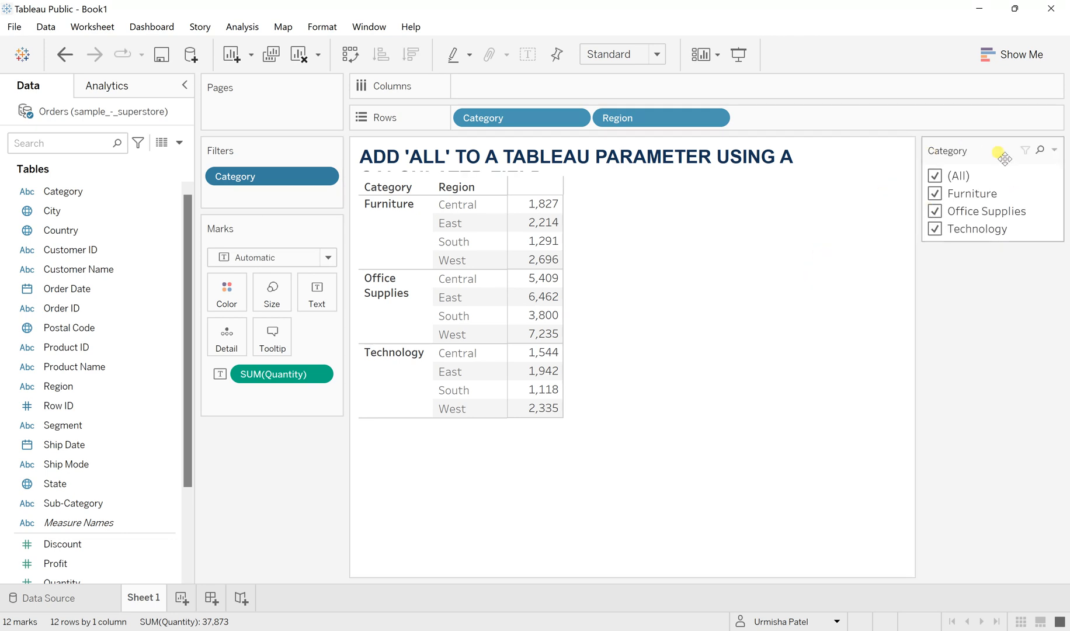
mouse_move(956, 180)
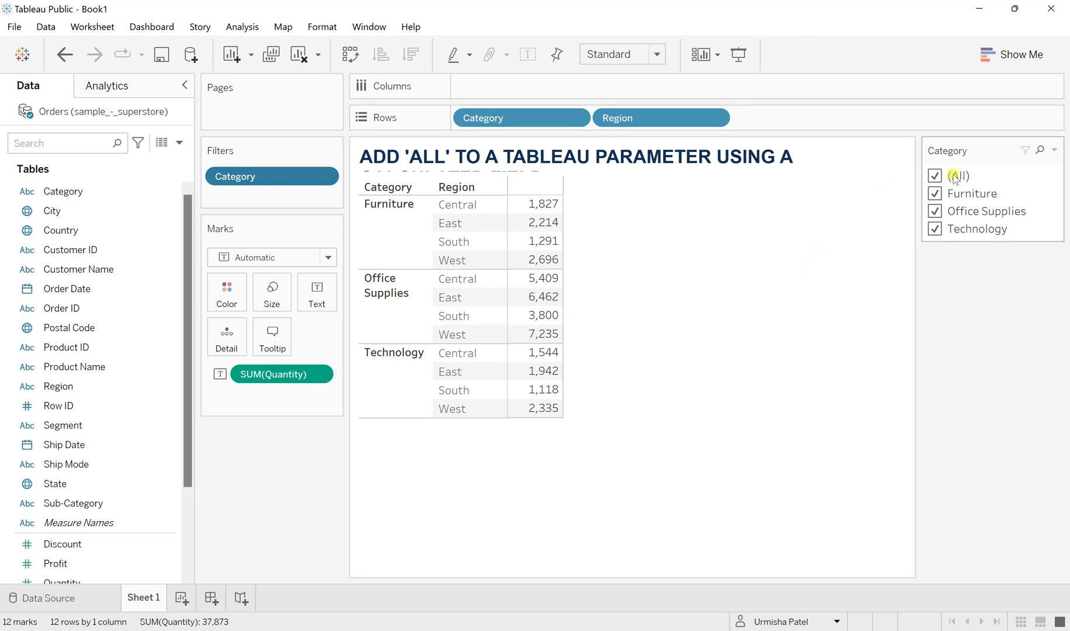
mouse_move(990, 178)
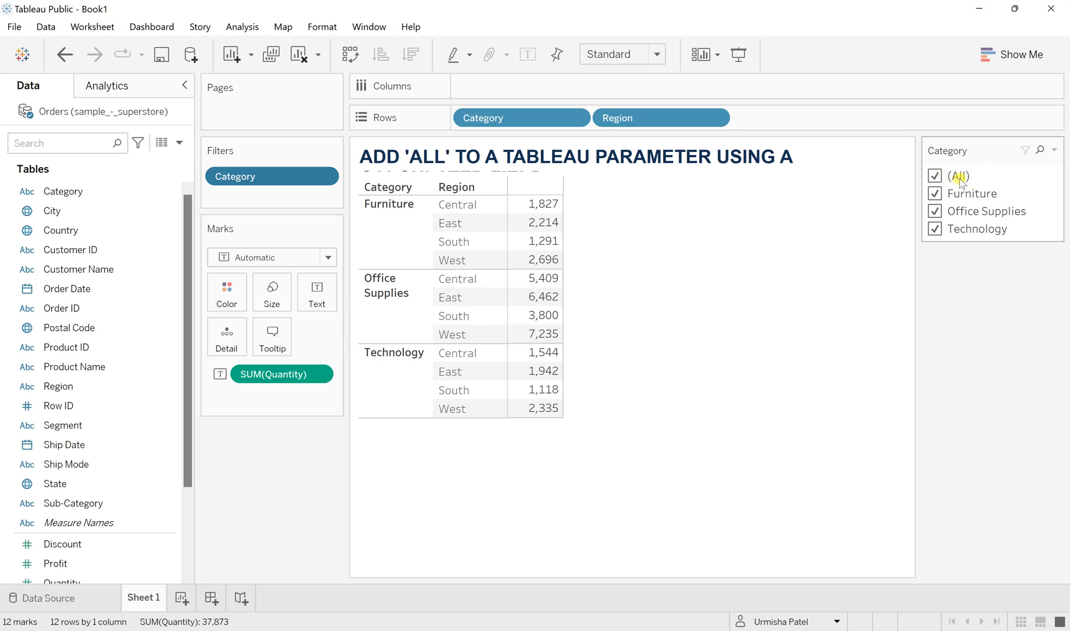
mouse_move(777, 356)
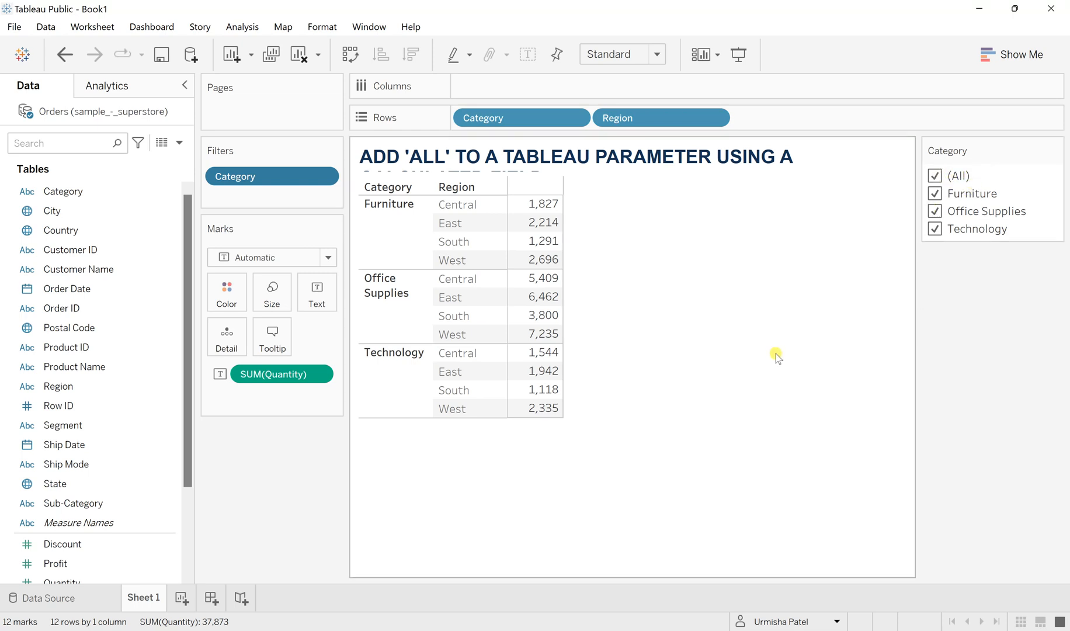
mouse_move(572, 290)
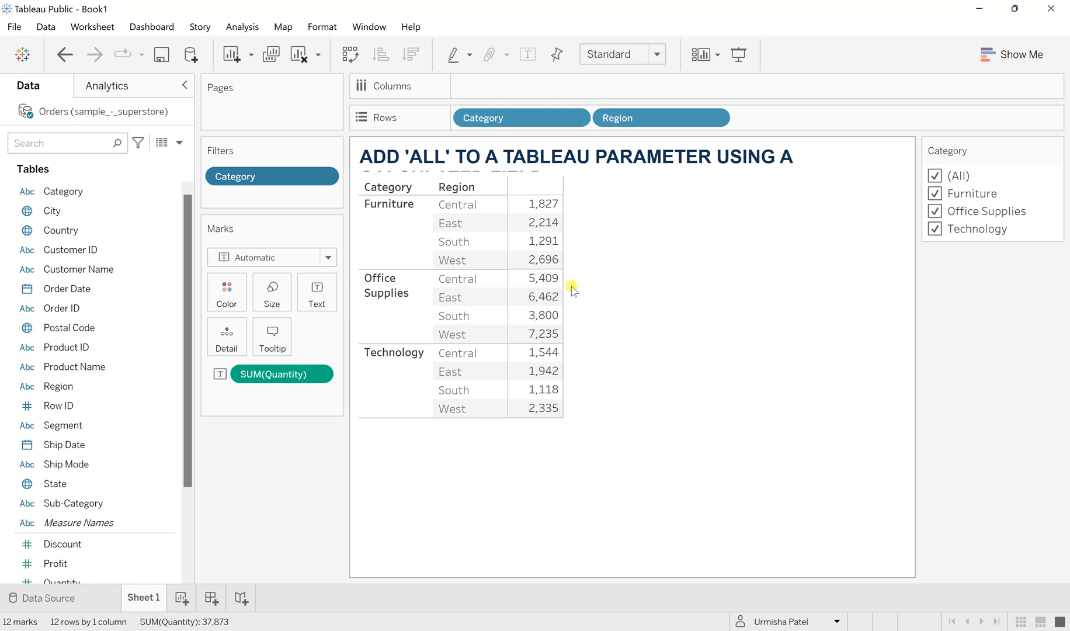
mouse_move(810, 369)
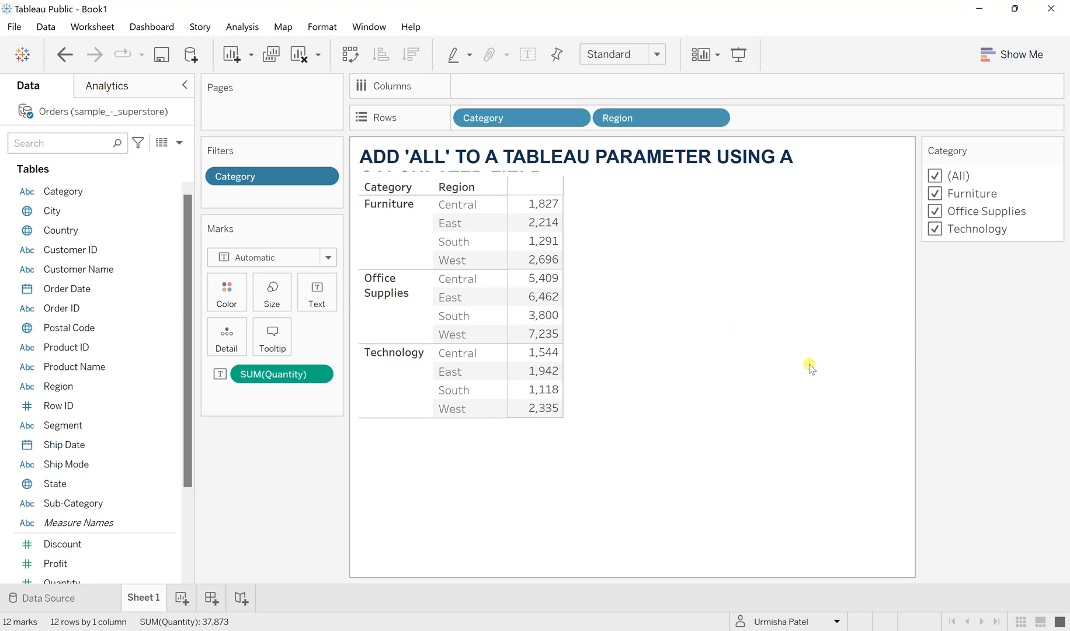
Start creating a new parameter from the Category field in the Data pane
left_click(78, 522)
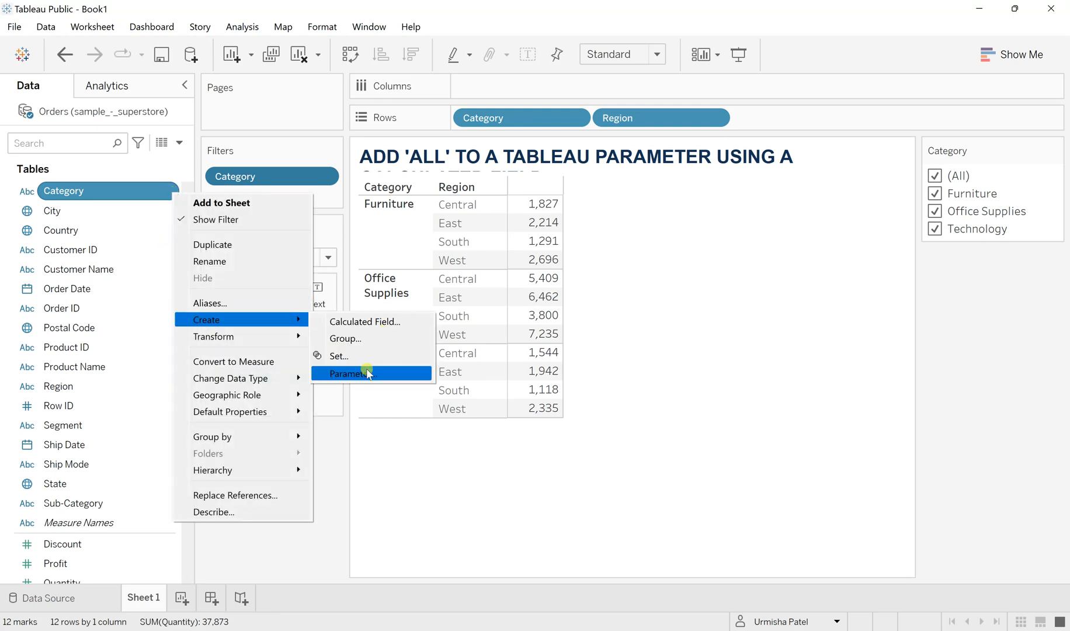
left_click(353, 374)
type("All")
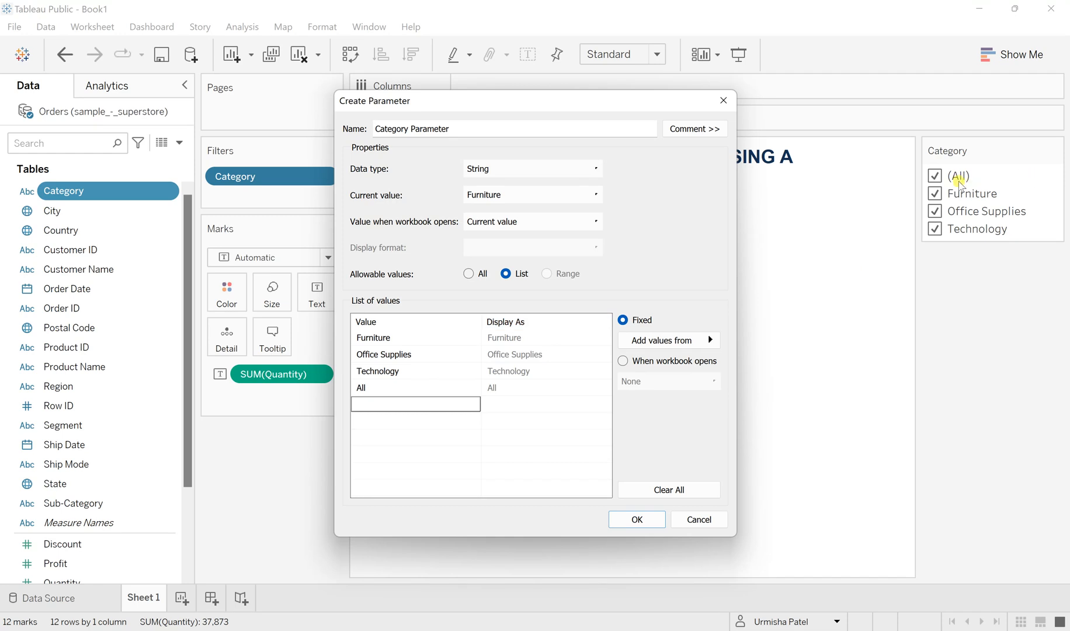
mouse_move(971, 186)
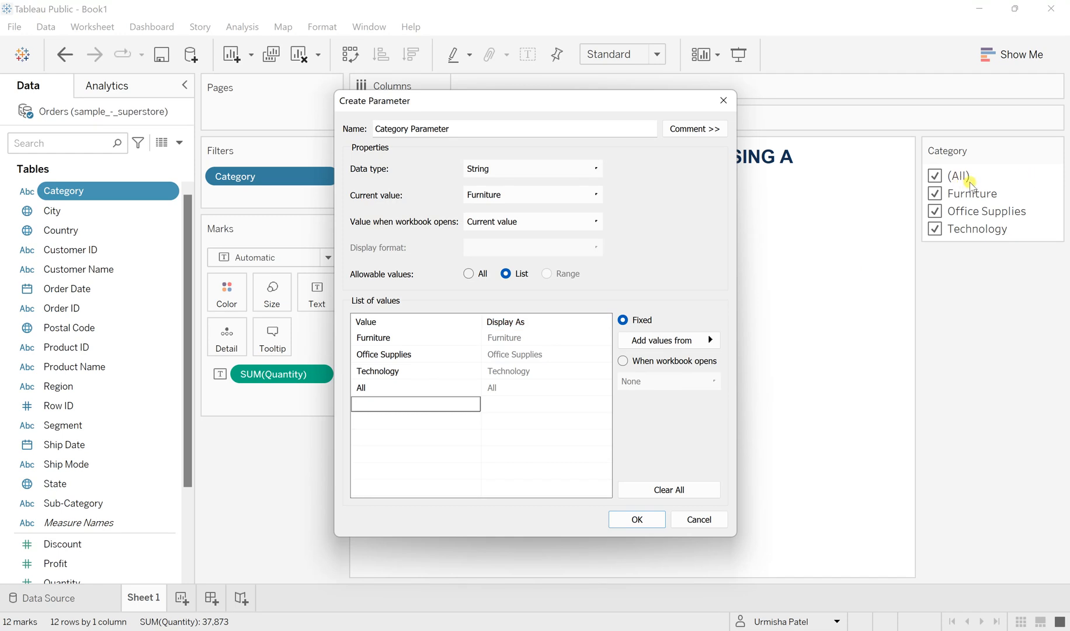
mouse_move(555, 430)
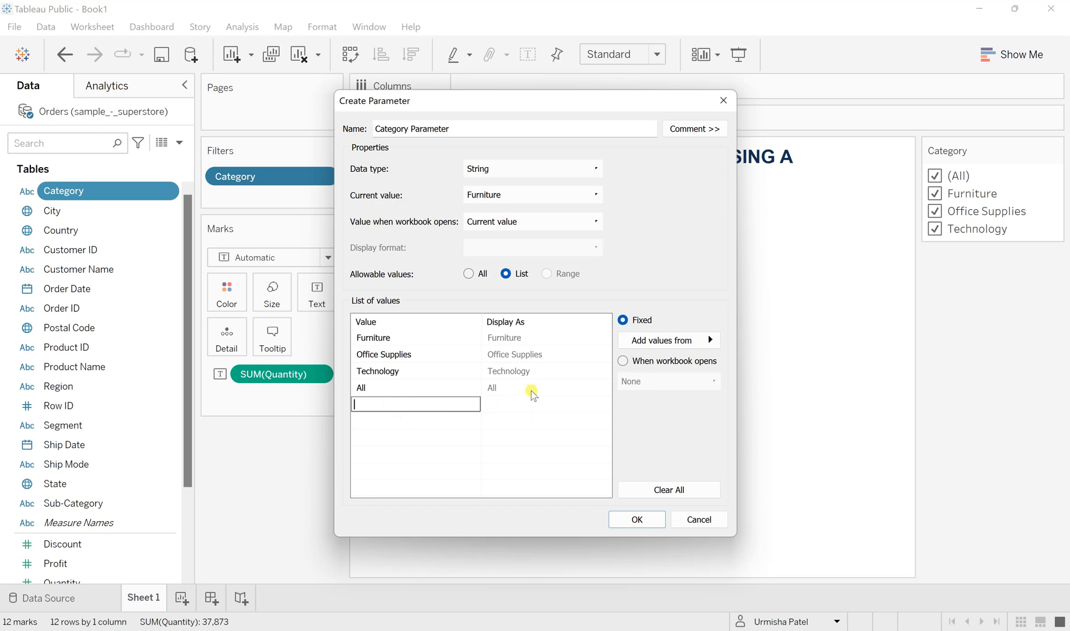
mouse_move(535, 395)
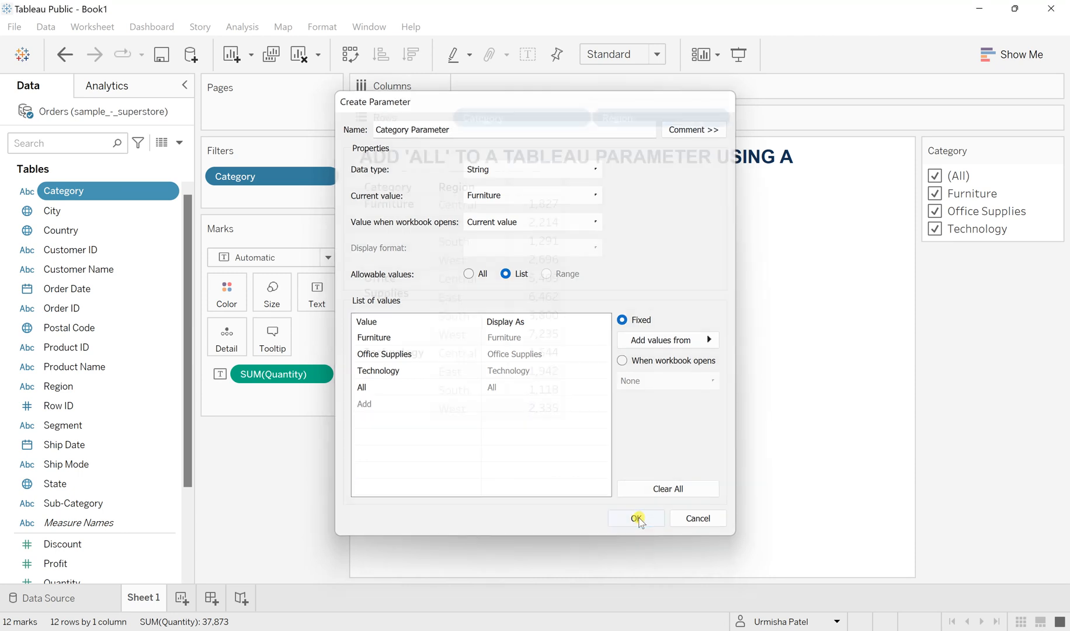
left_click(636, 518)
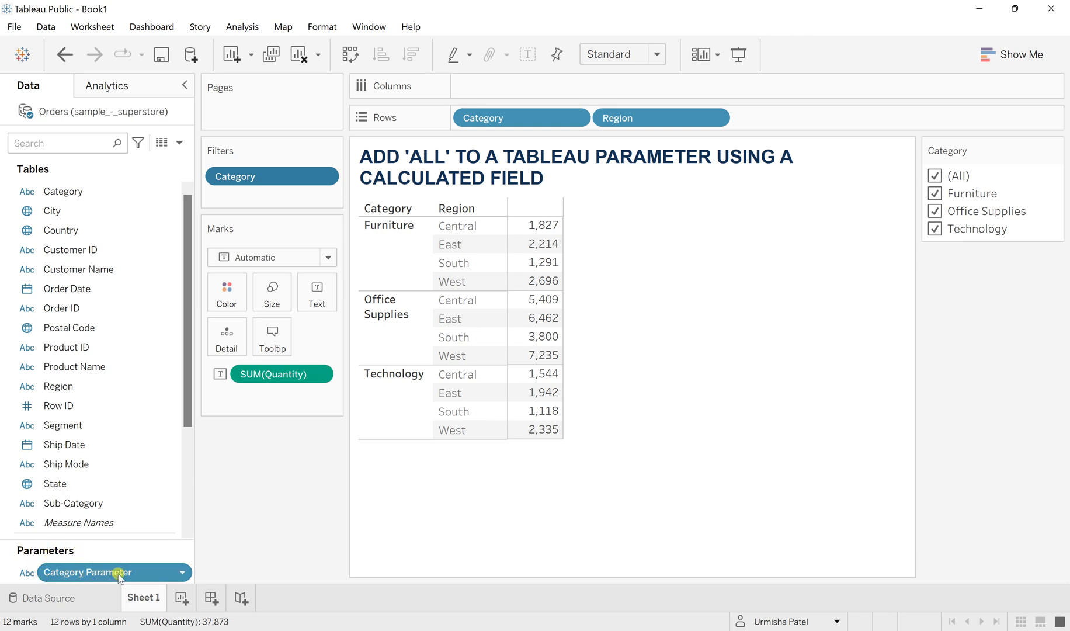
mouse_move(36, 577)
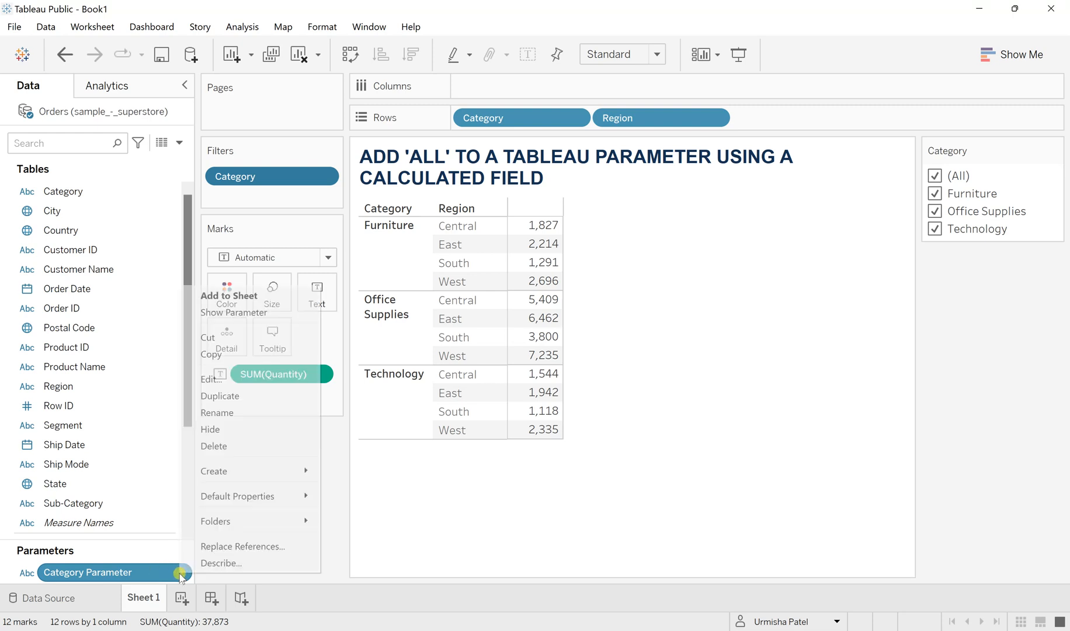
mouse_move(226, 312)
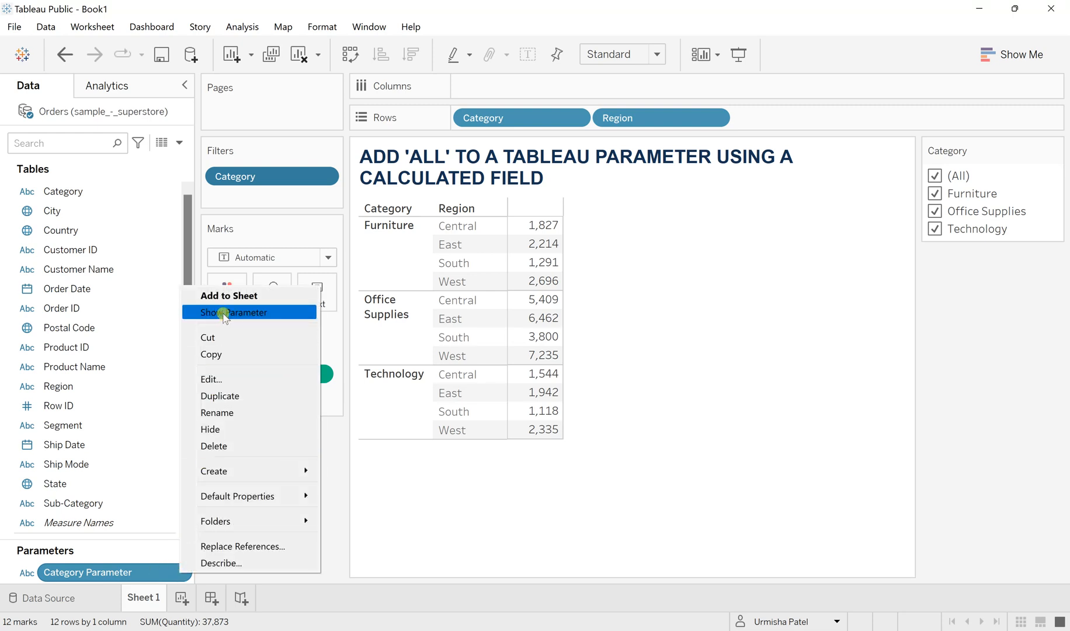
left_click(239, 312)
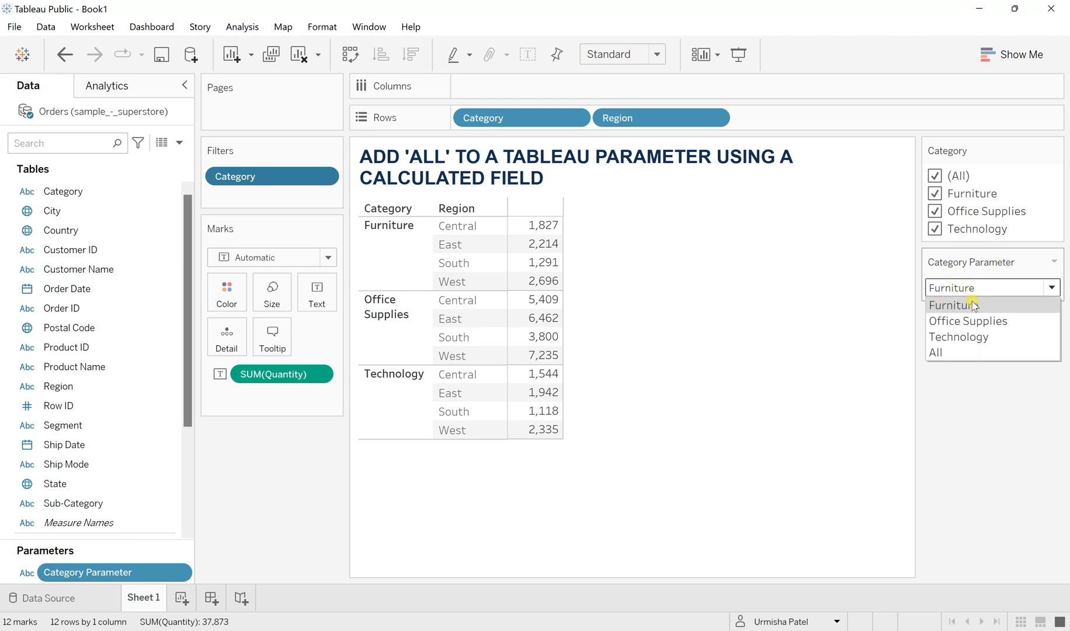
mouse_move(958, 337)
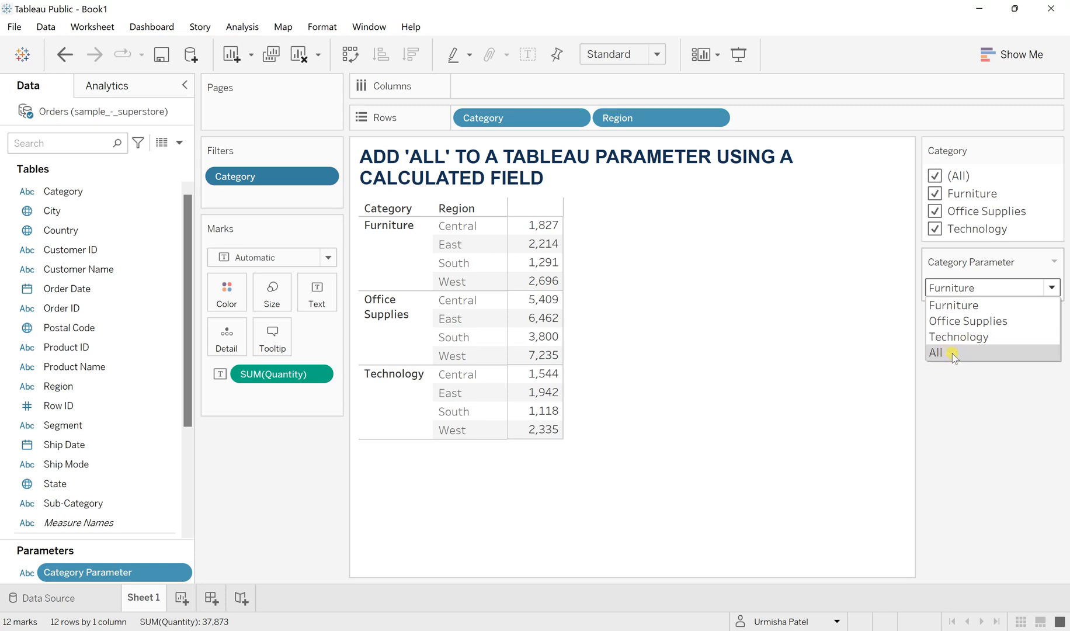
mouse_move(766, 380)
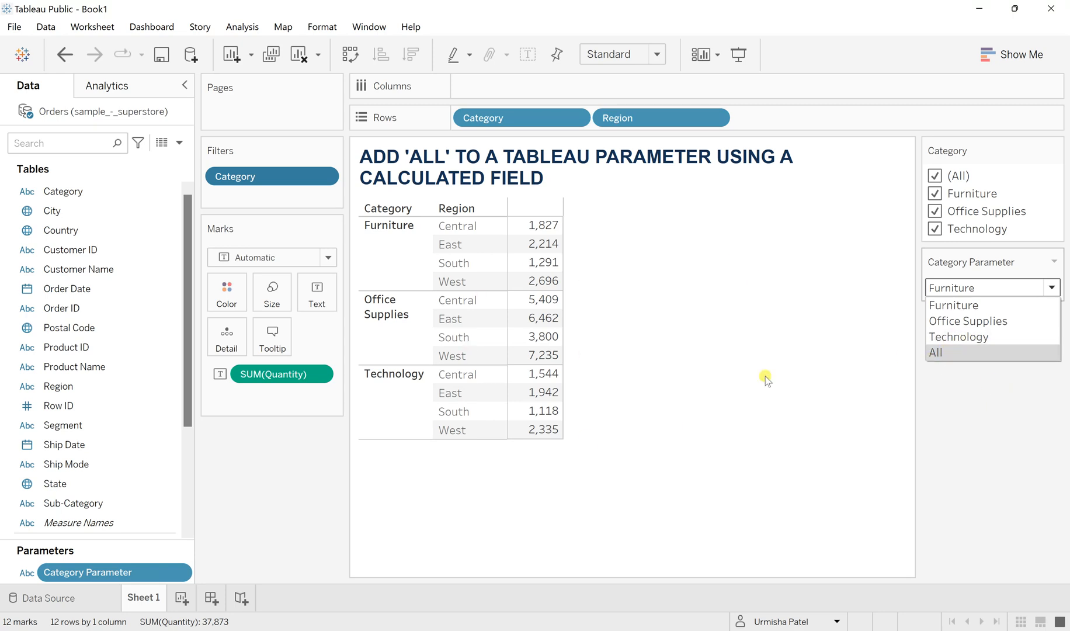
mouse_move(280, 463)
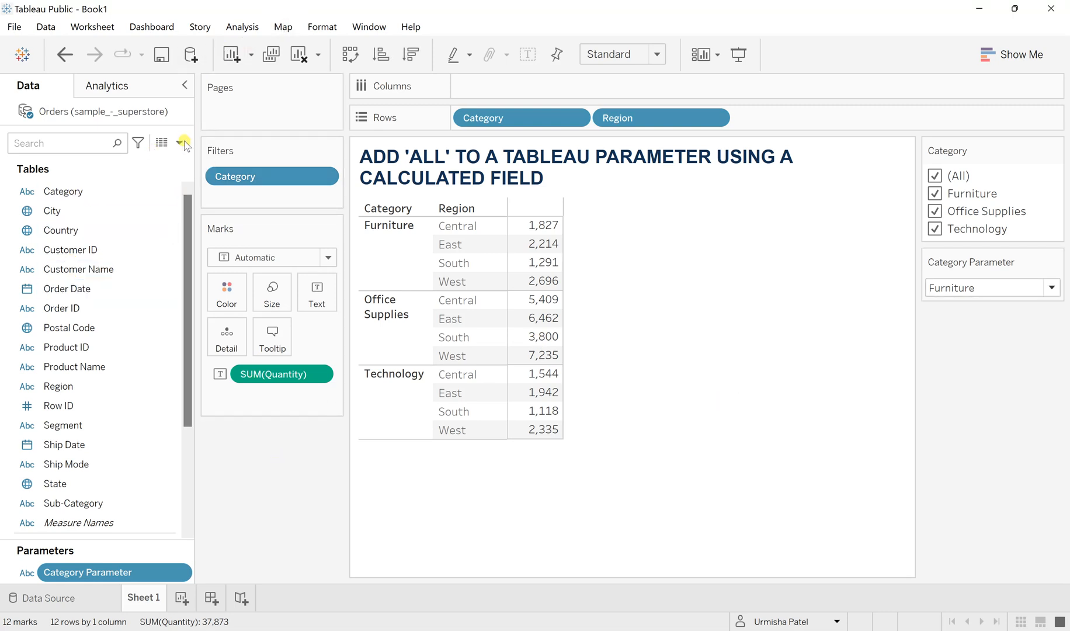
Start a new calculated field named 'Category Parameter Condition'
left_click(175, 142)
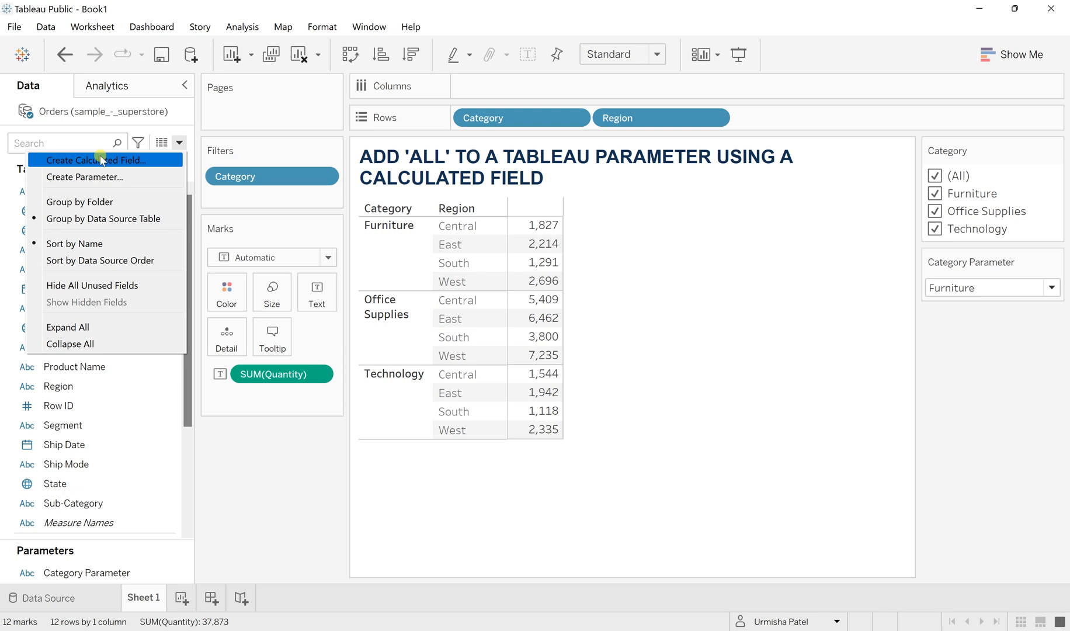
left_click(97, 161)
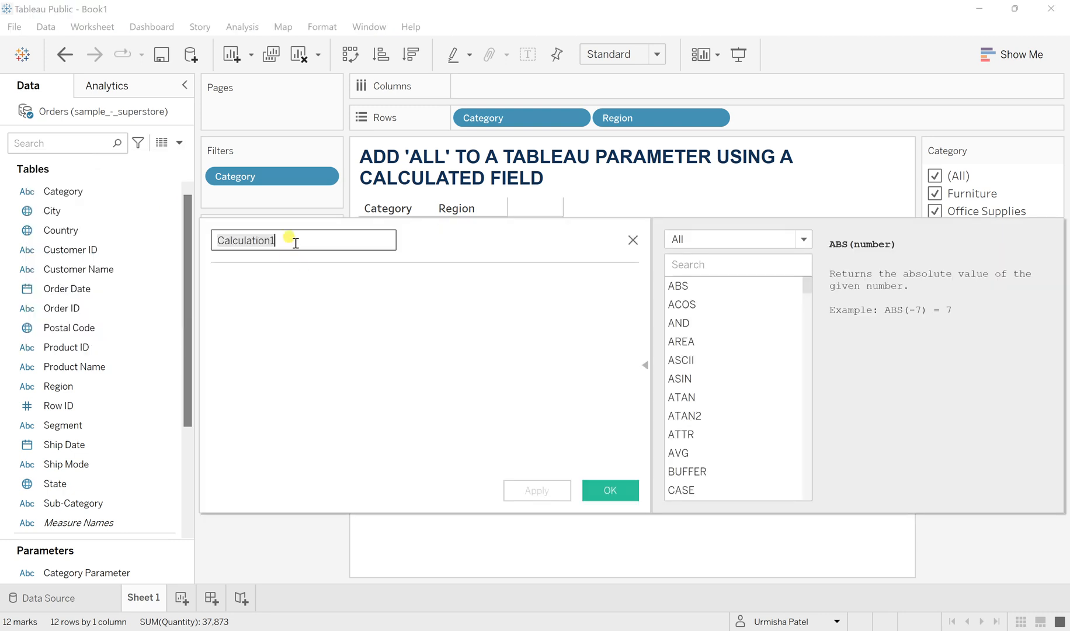
type("Category")
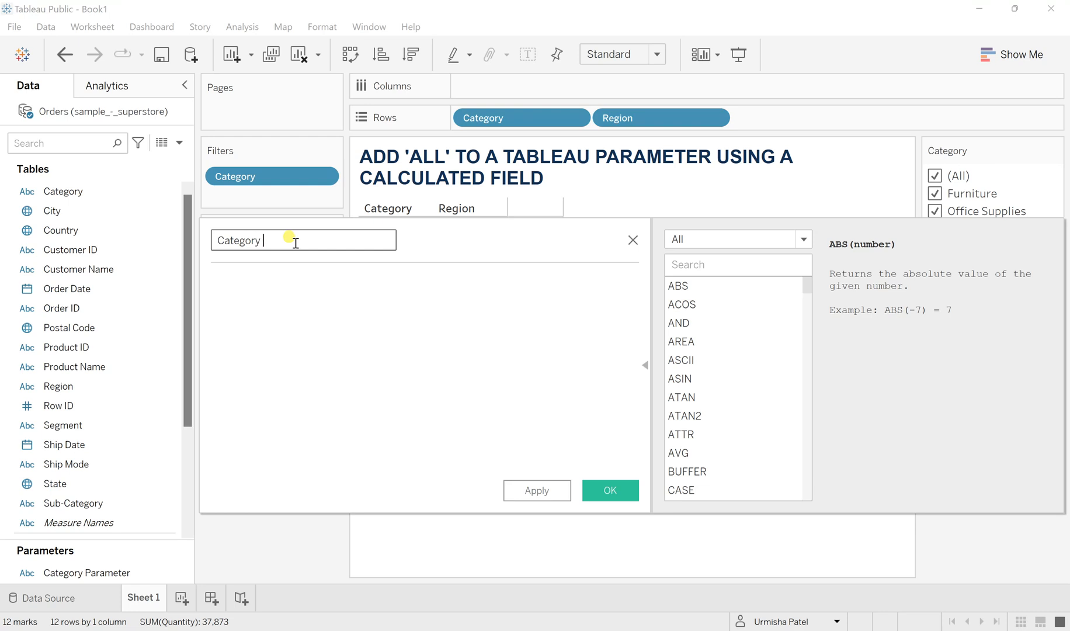
type("Parameter")
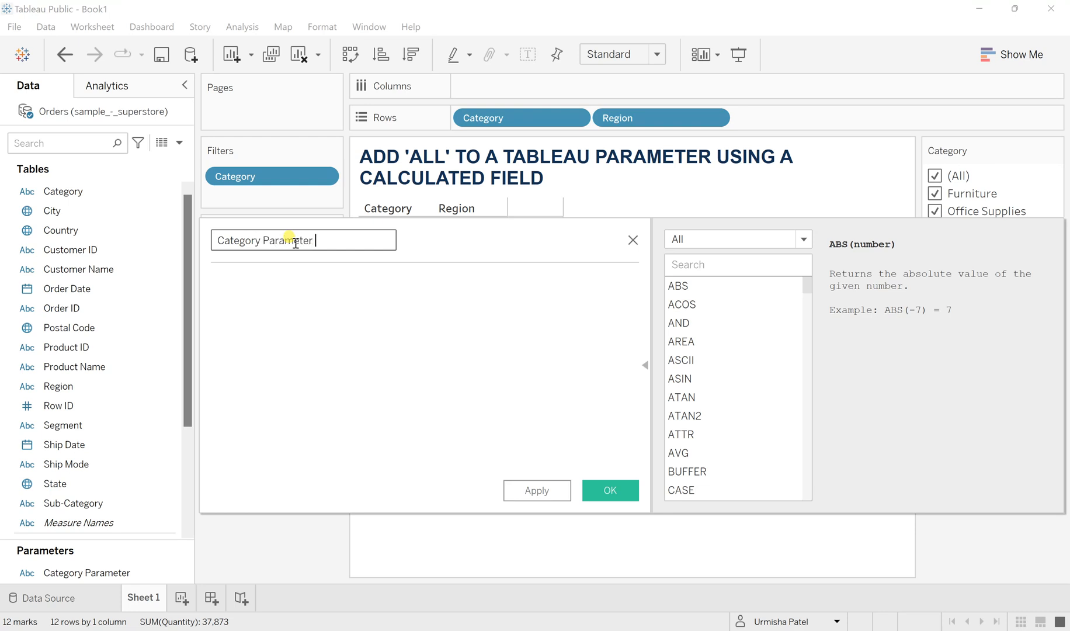
type("Condition")
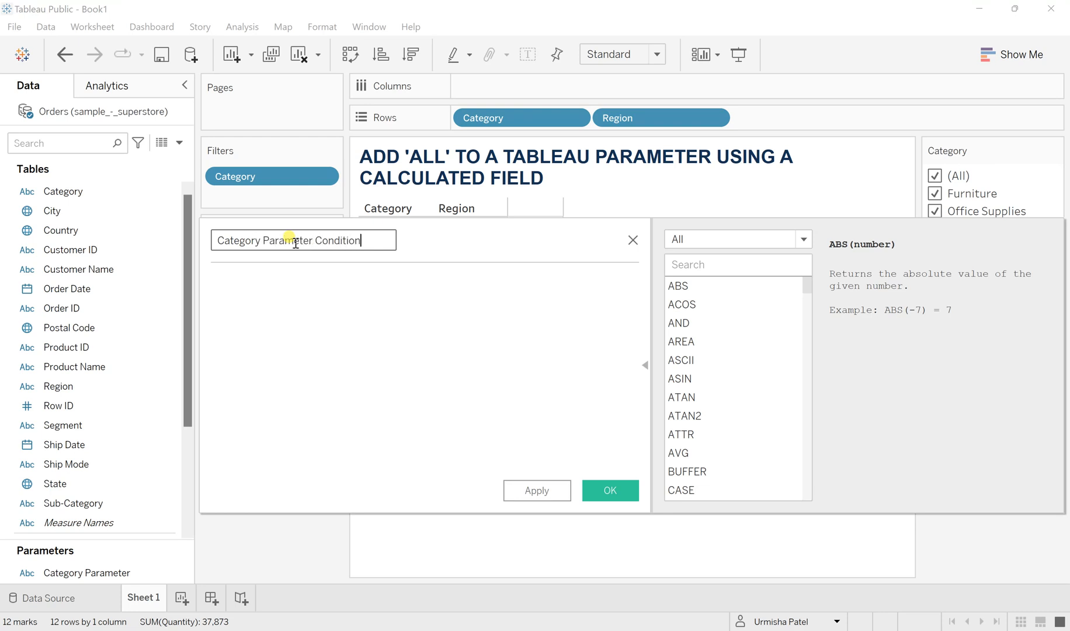
Enter the formula [Category]=[Category Parameter] or [Category Parameter]='All' and save it
left_click(260, 280)
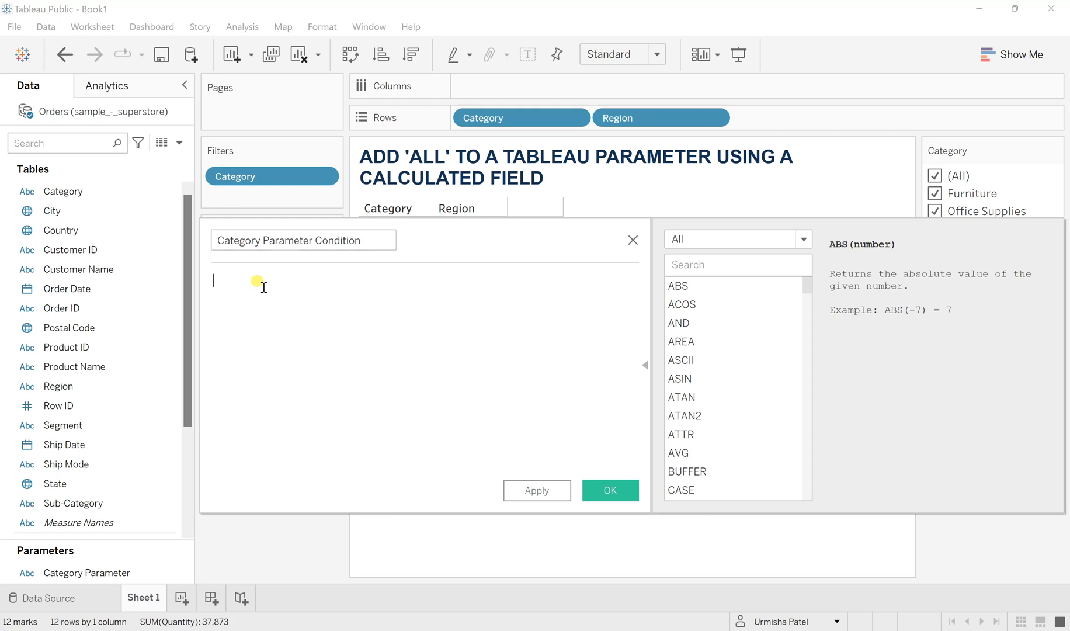
type("Ca")
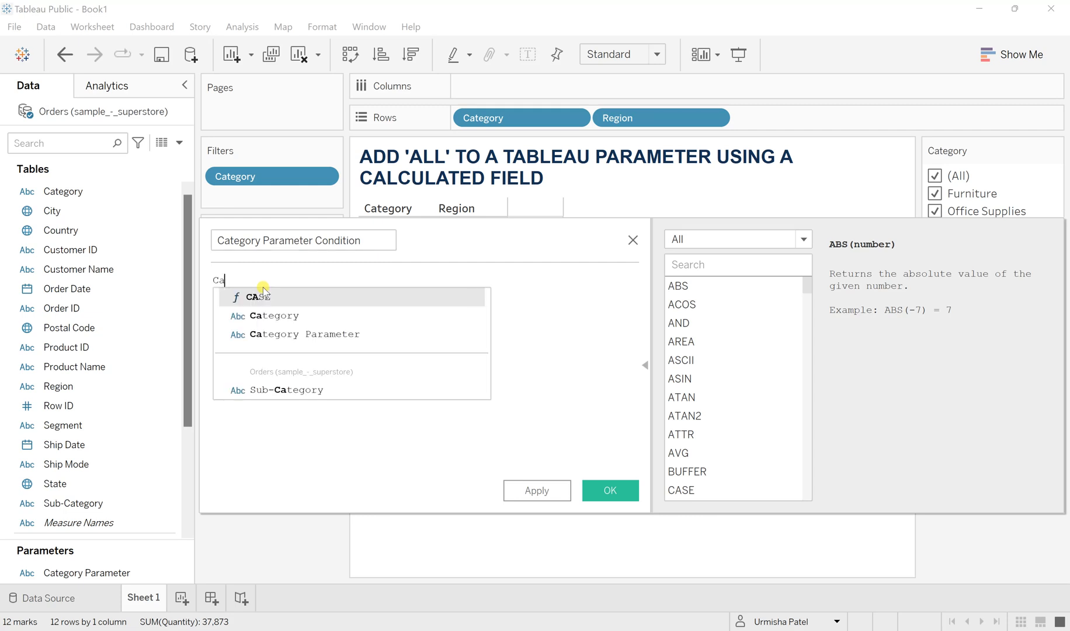
type("tegory]=C")
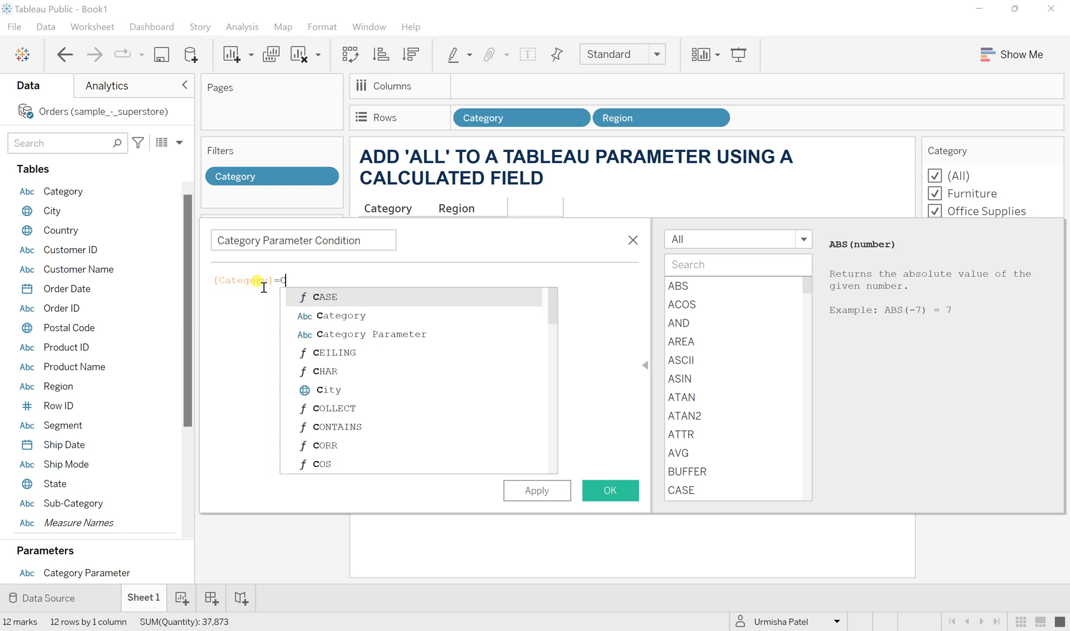
left_click(370, 334)
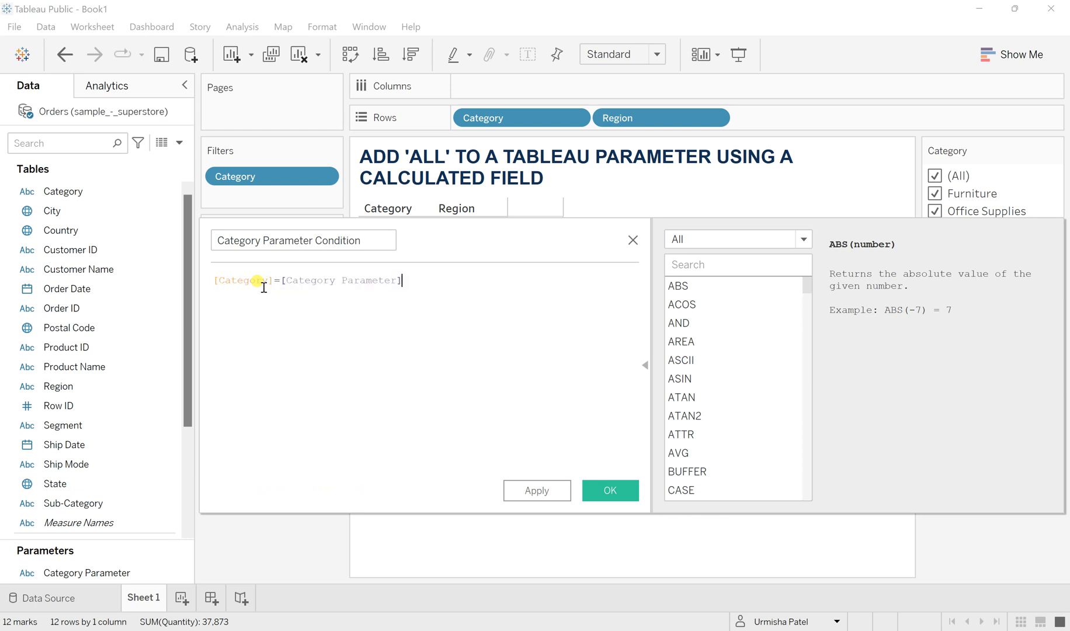
mouse_move(480, 255)
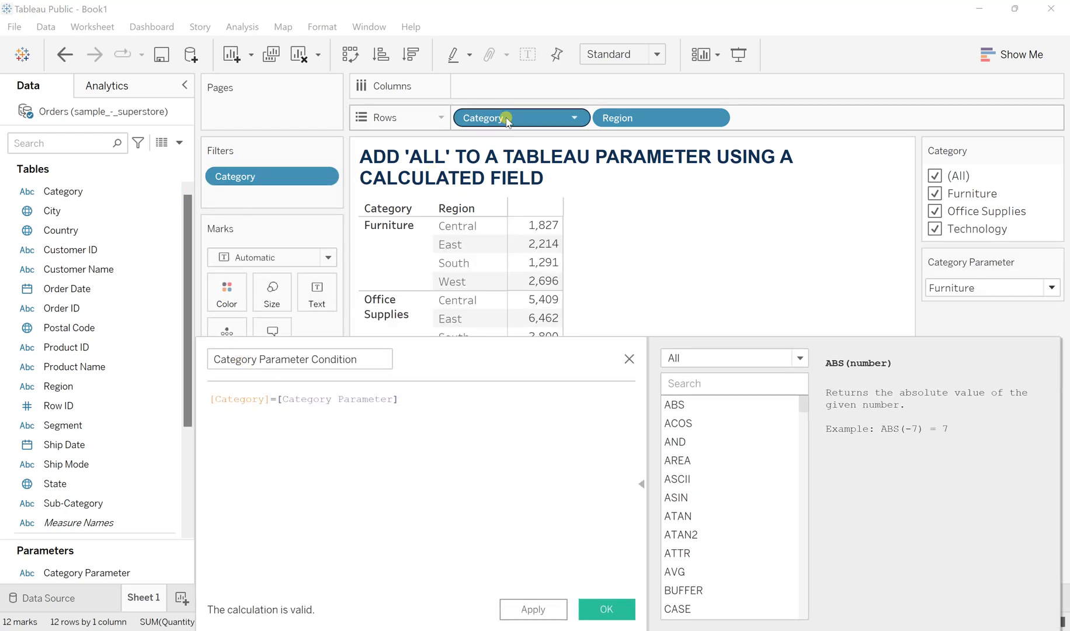
mouse_move(978, 301)
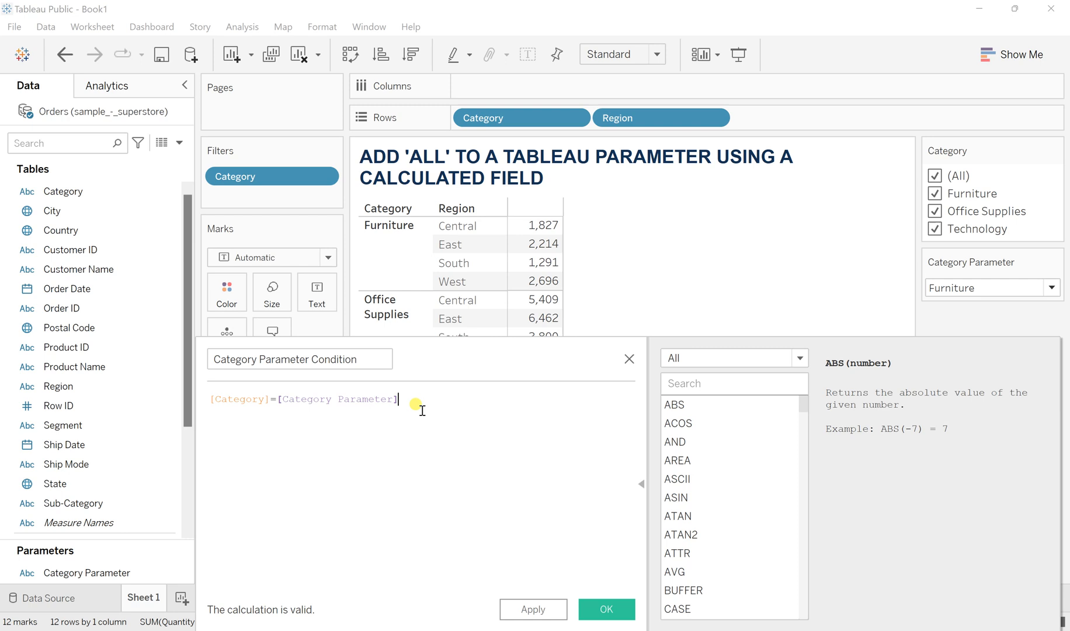
mouse_move(517, 359)
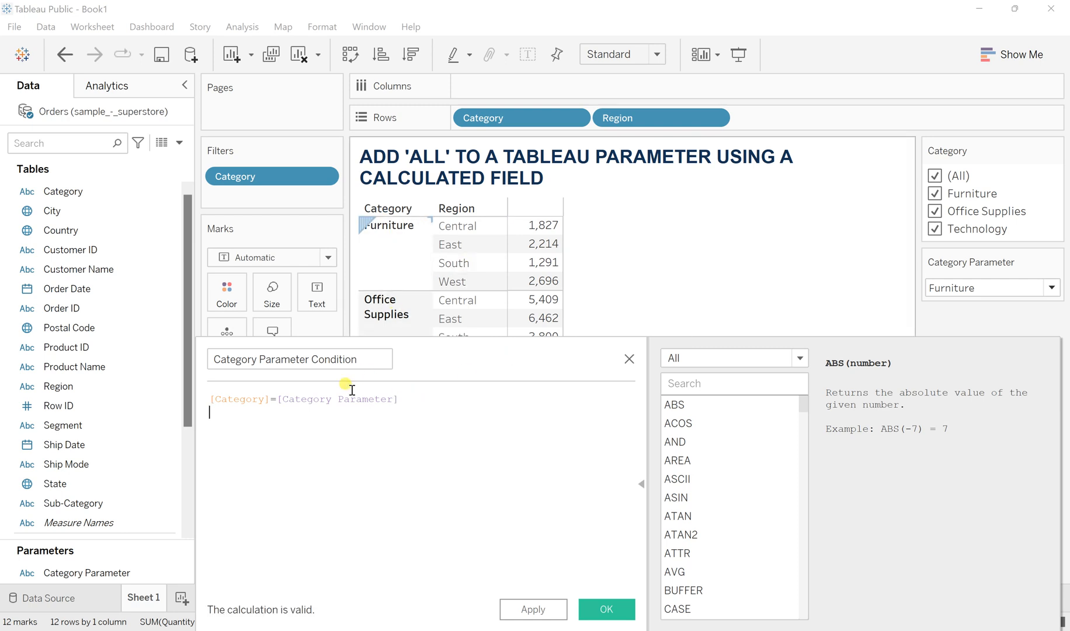
type("or")
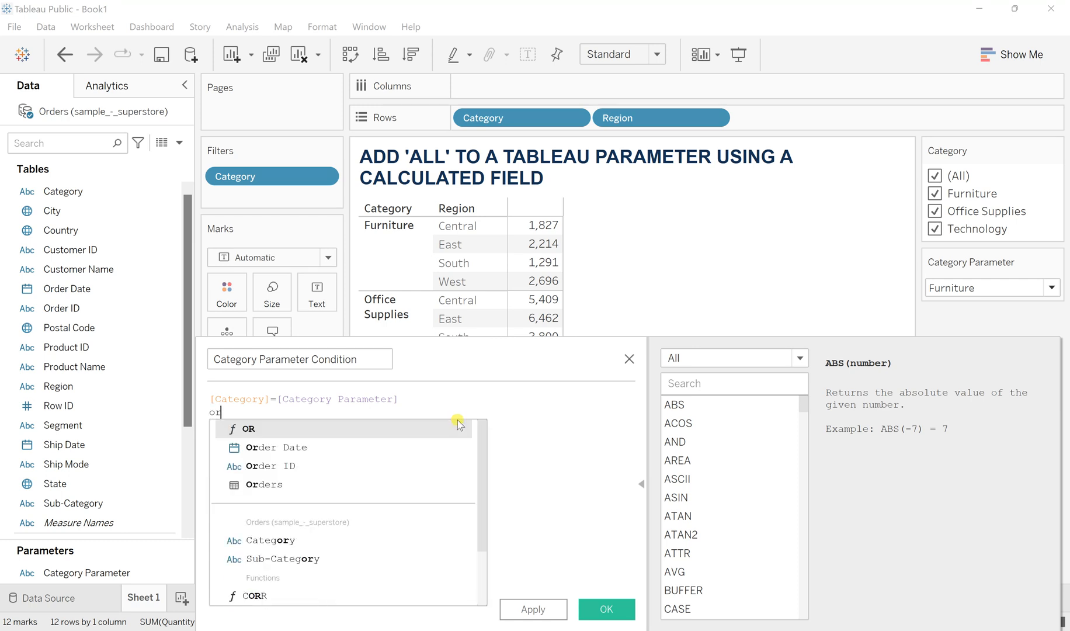
type("Cate")
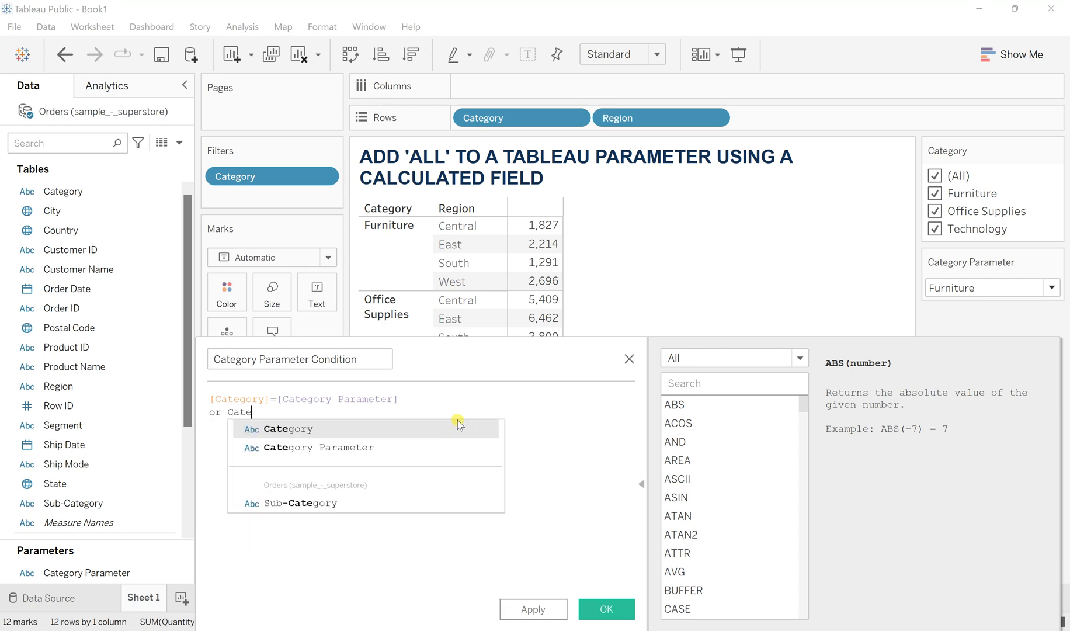
left_click(317, 448)
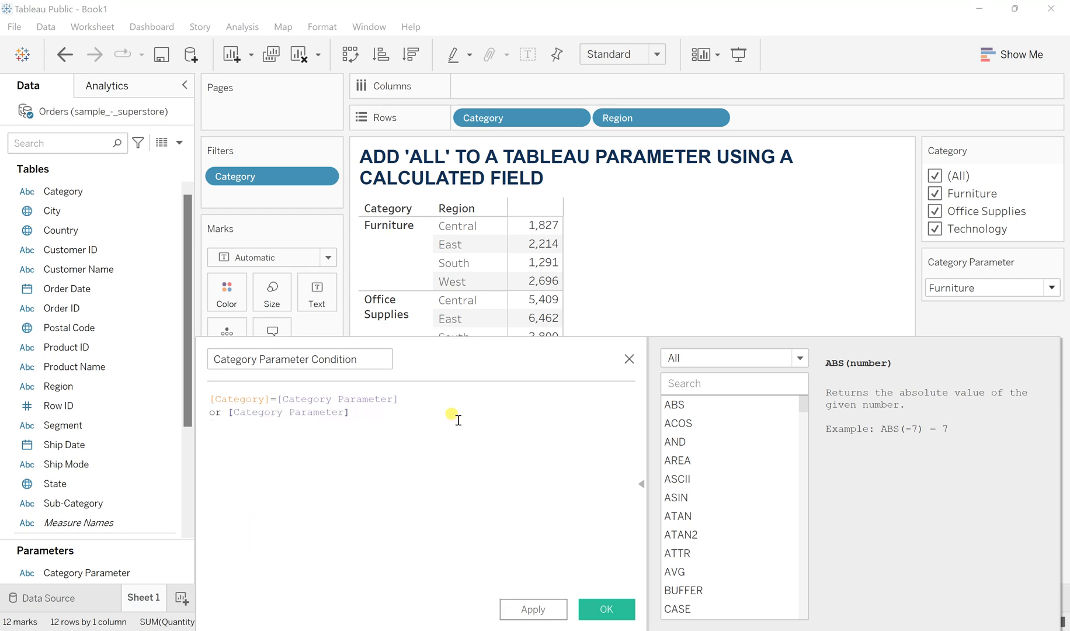
type("='A")
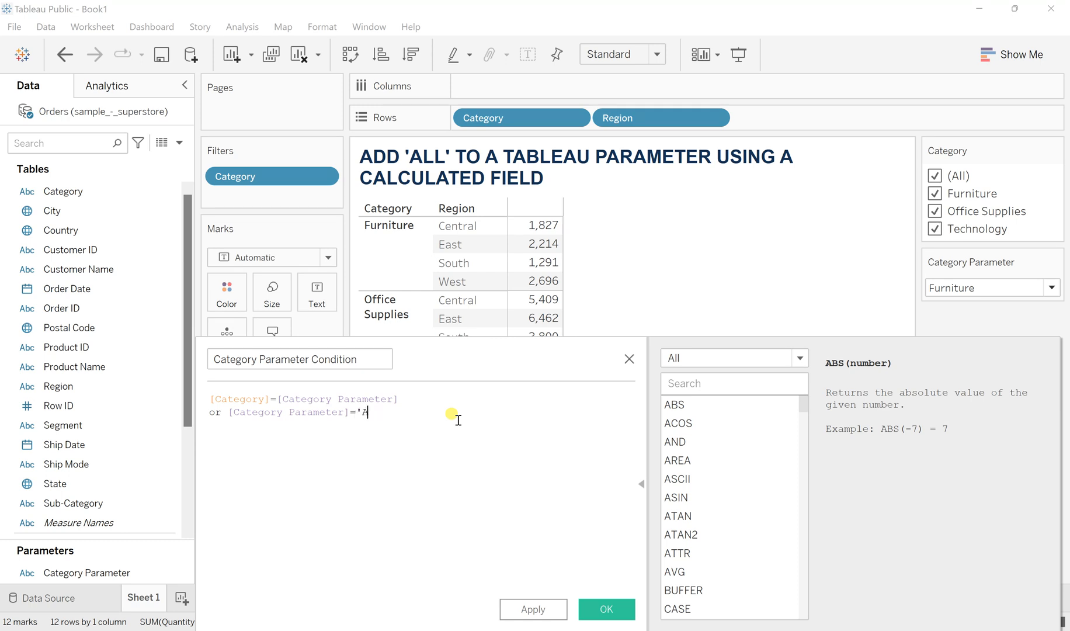
type("ll")
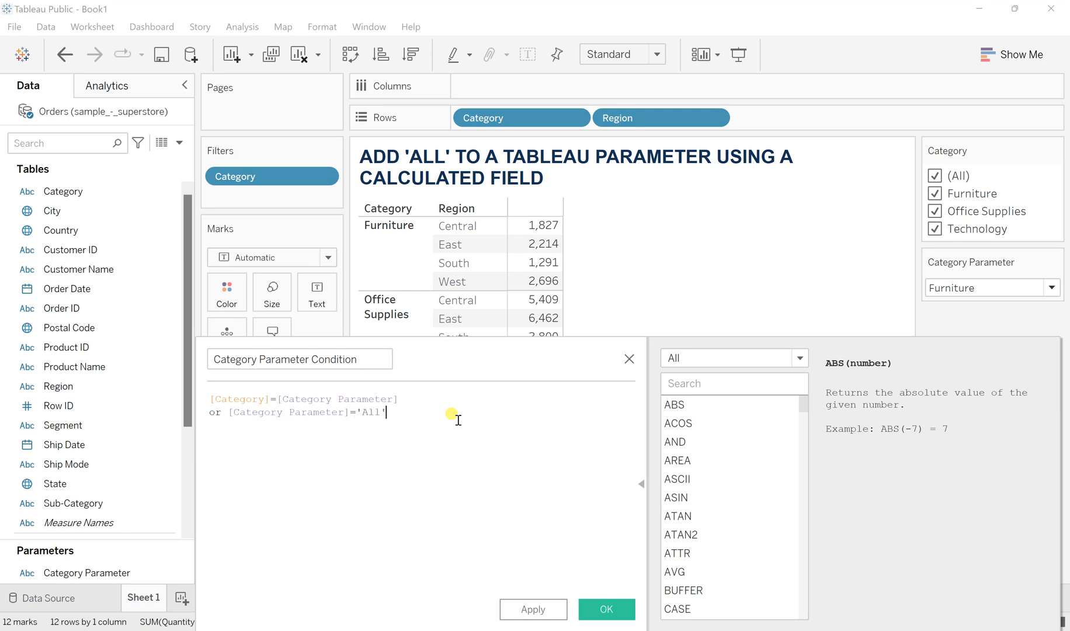
left_click(606, 608)
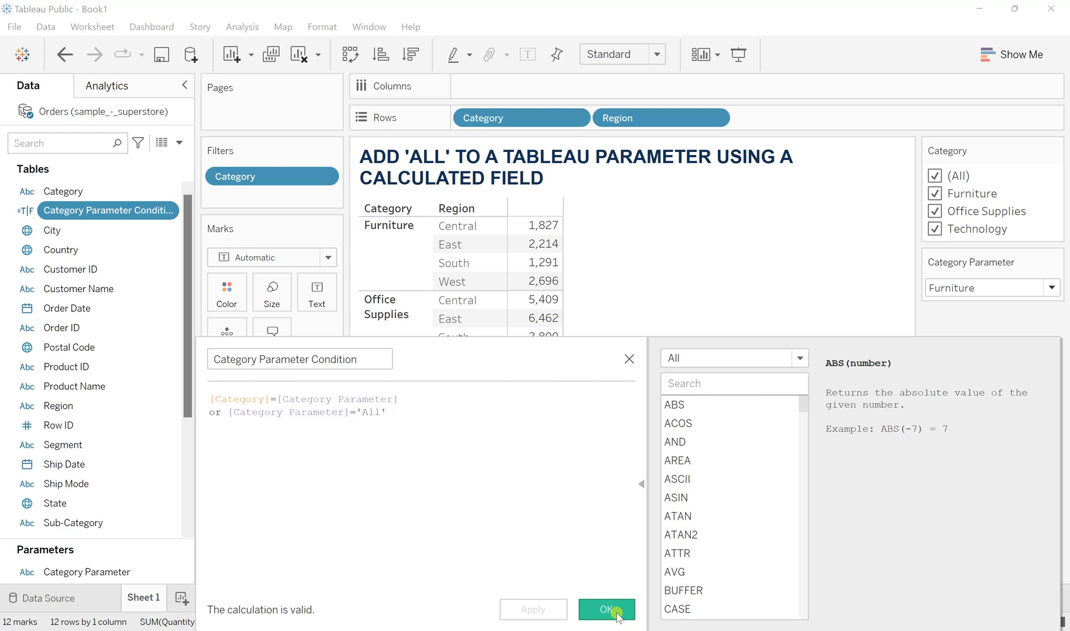
Add Category Parameter Condition as a filter keeping only True
left_click(606, 609)
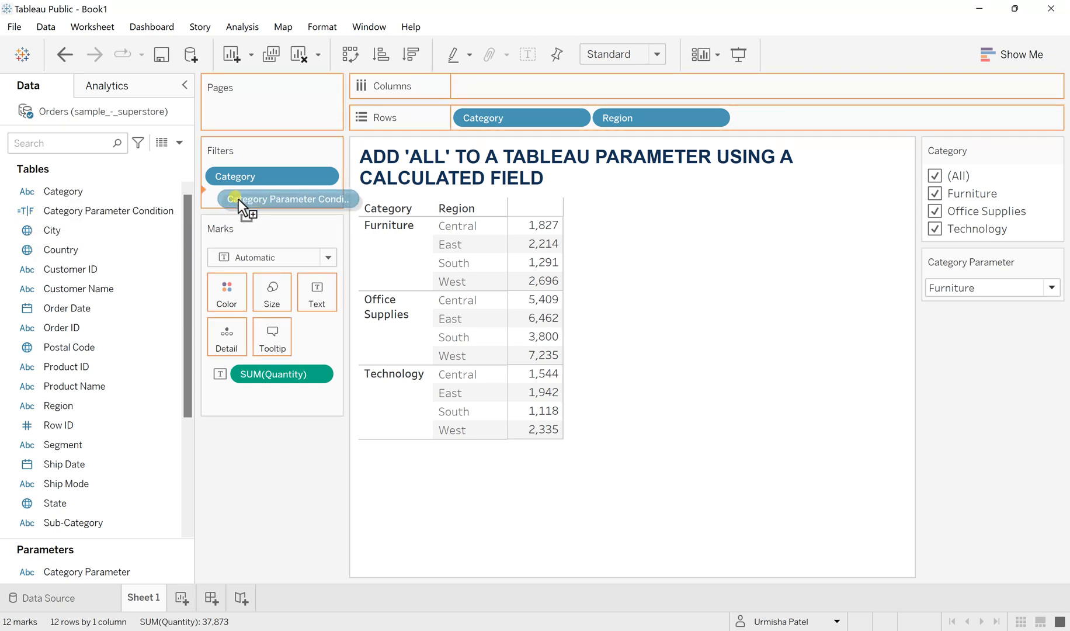
double_click(287, 199)
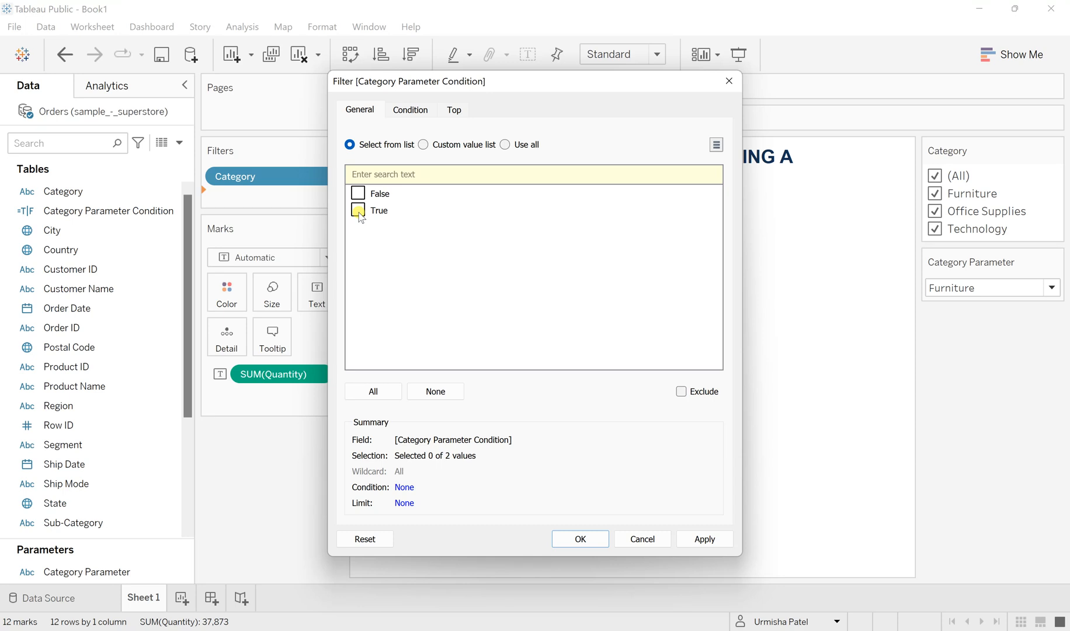
left_click(358, 210)
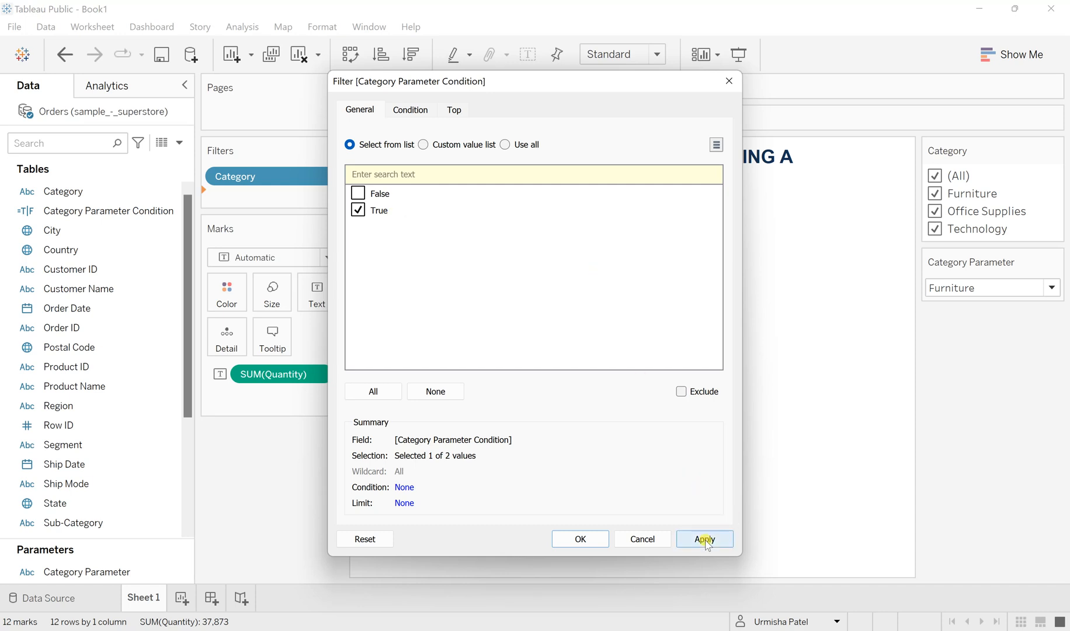
left_click(705, 538)
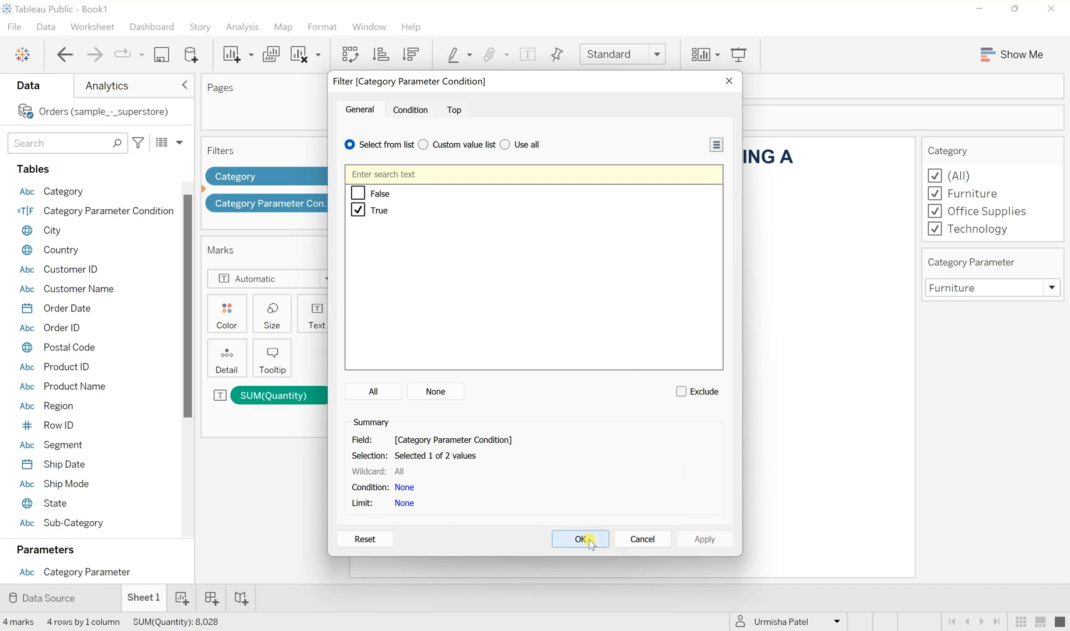
left_click(579, 539)
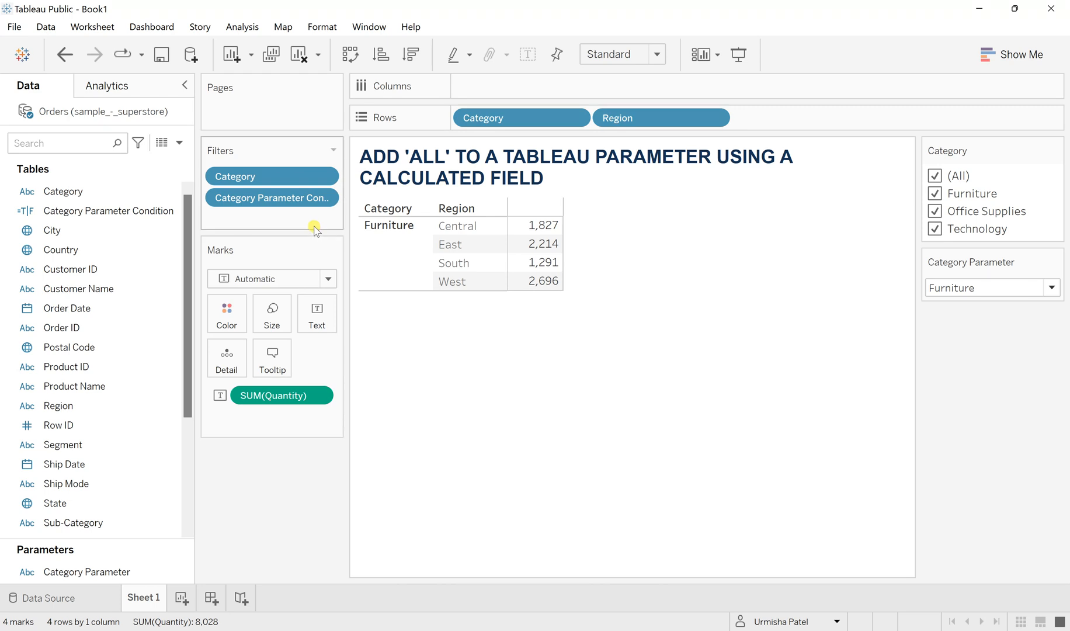
mouse_move(960, 417)
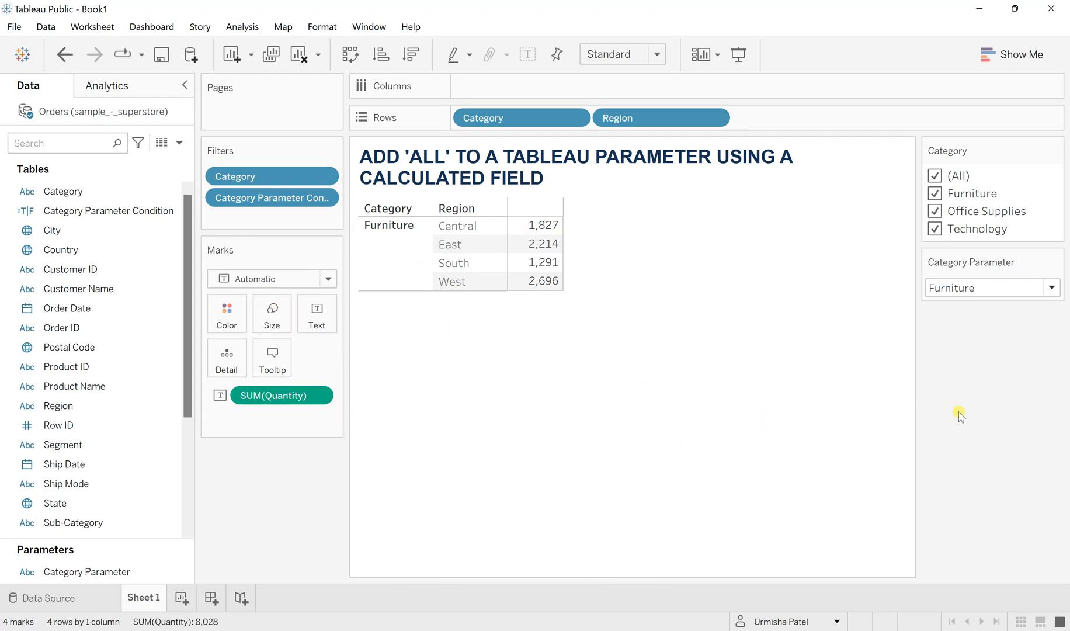
mouse_move(996, 341)
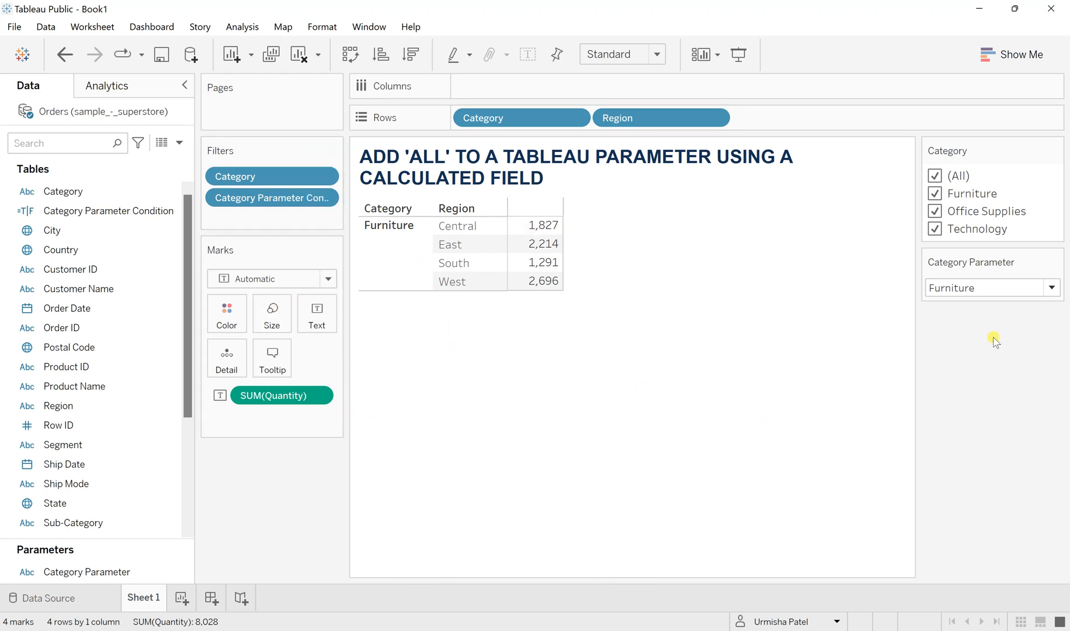
Switch Category Parameter to Office Supplies, then Technology, and finally All
left_click(991, 287)
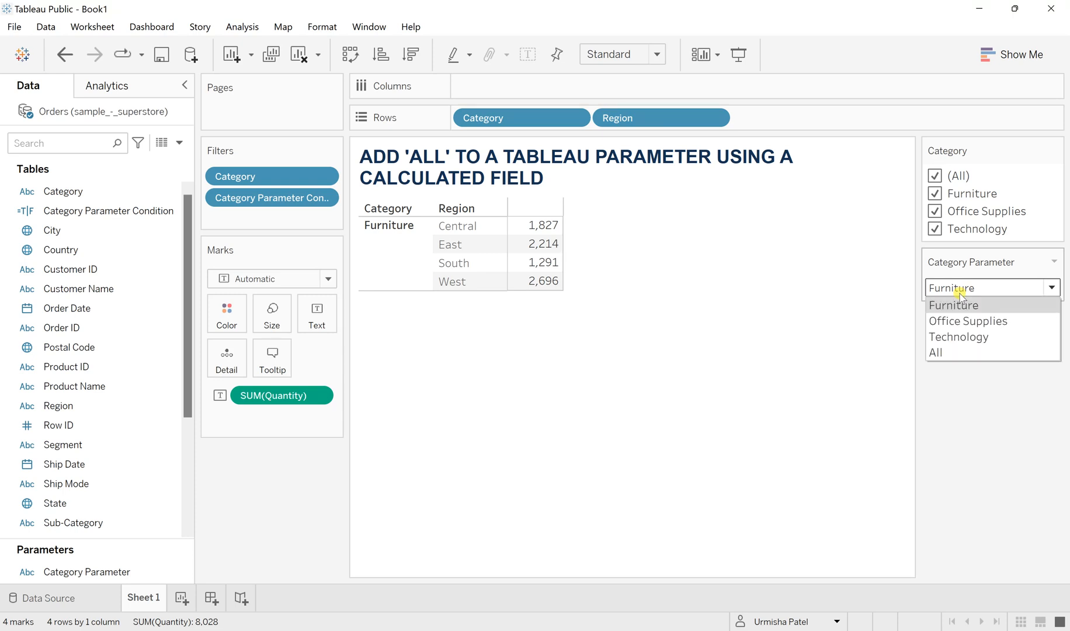
mouse_move(995, 369)
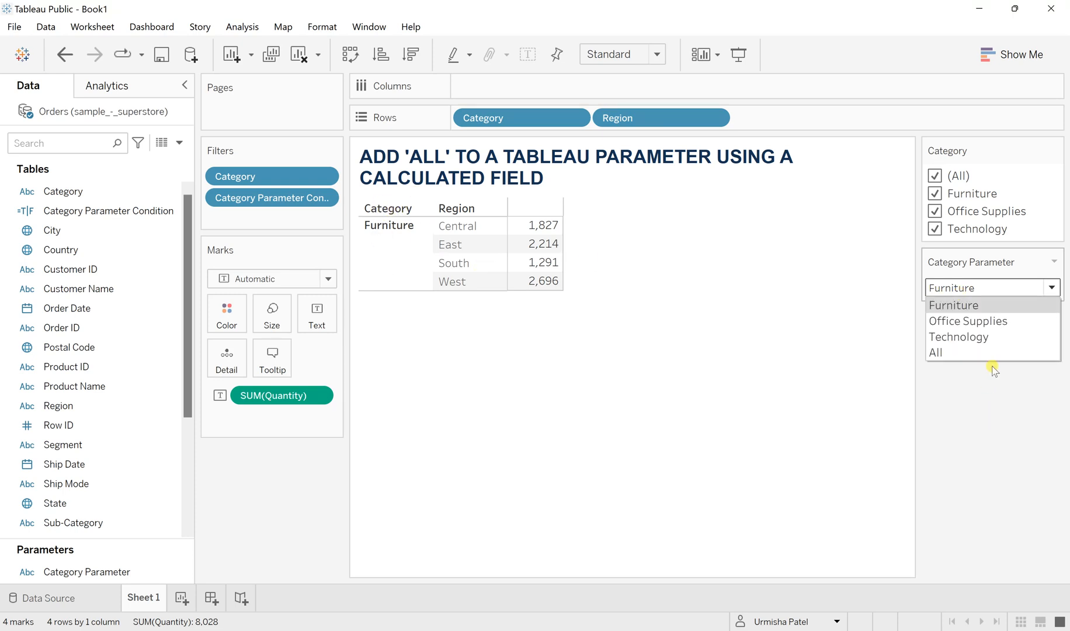
left_click(969, 321)
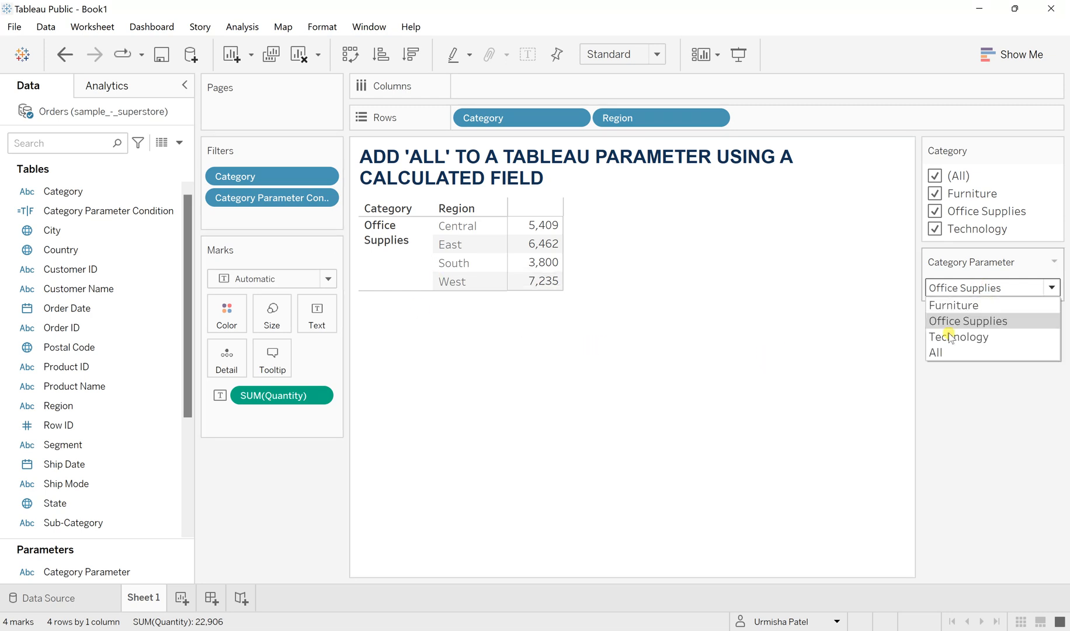
left_click(959, 337)
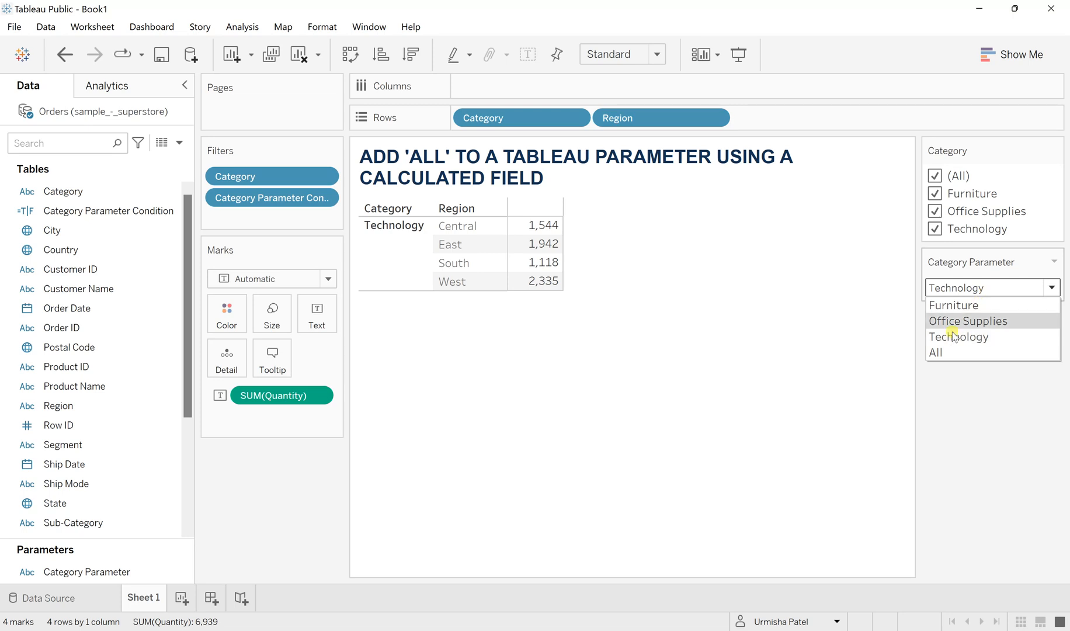
mouse_move(954, 352)
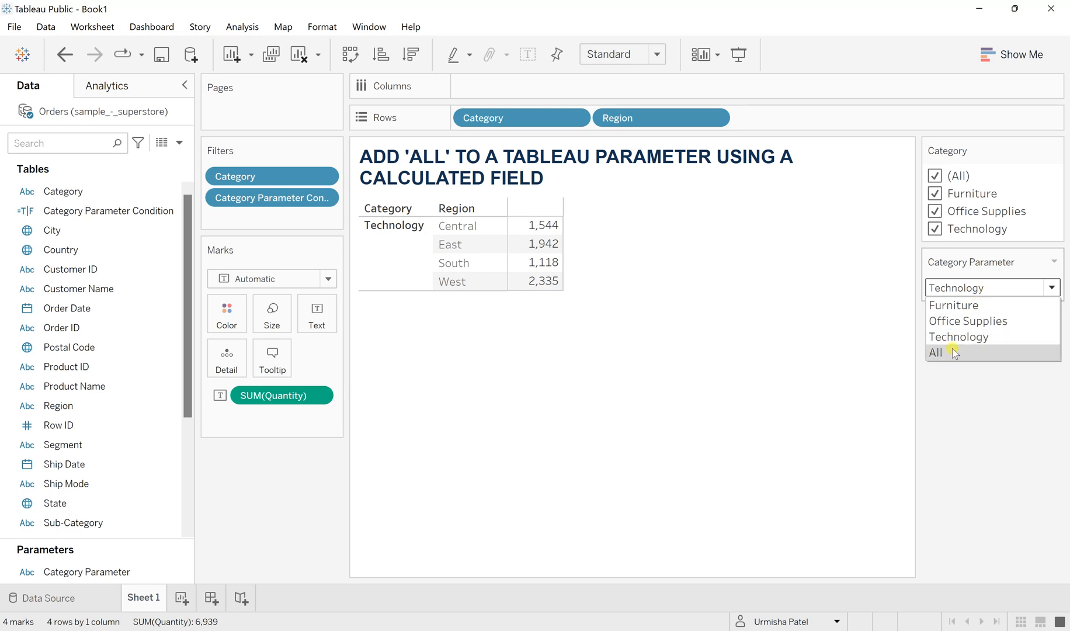
left_click(936, 353)
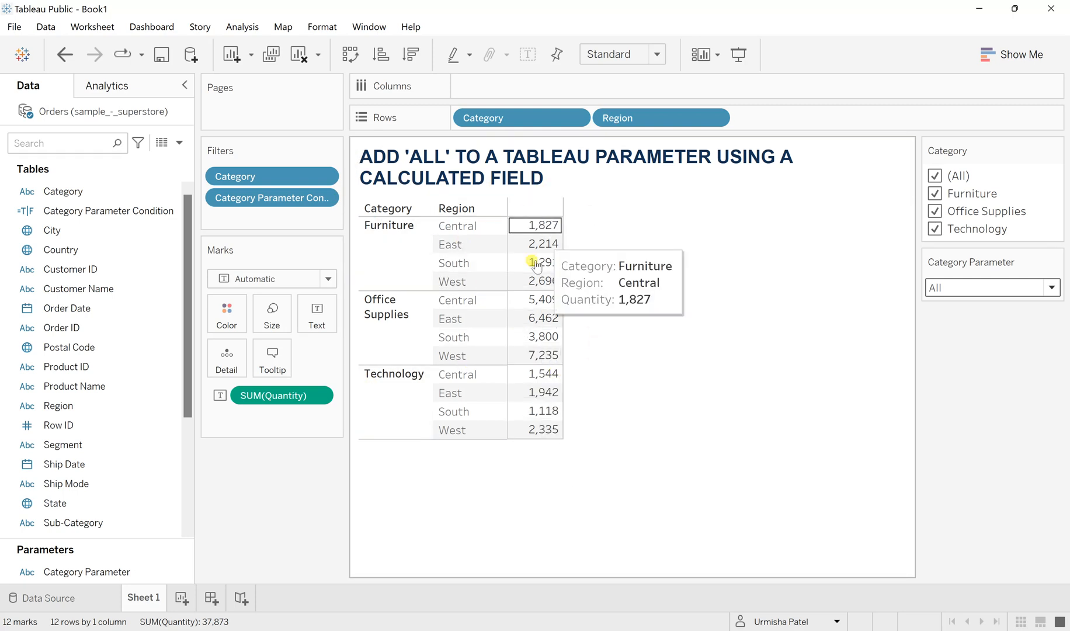
mouse_move(539, 393)
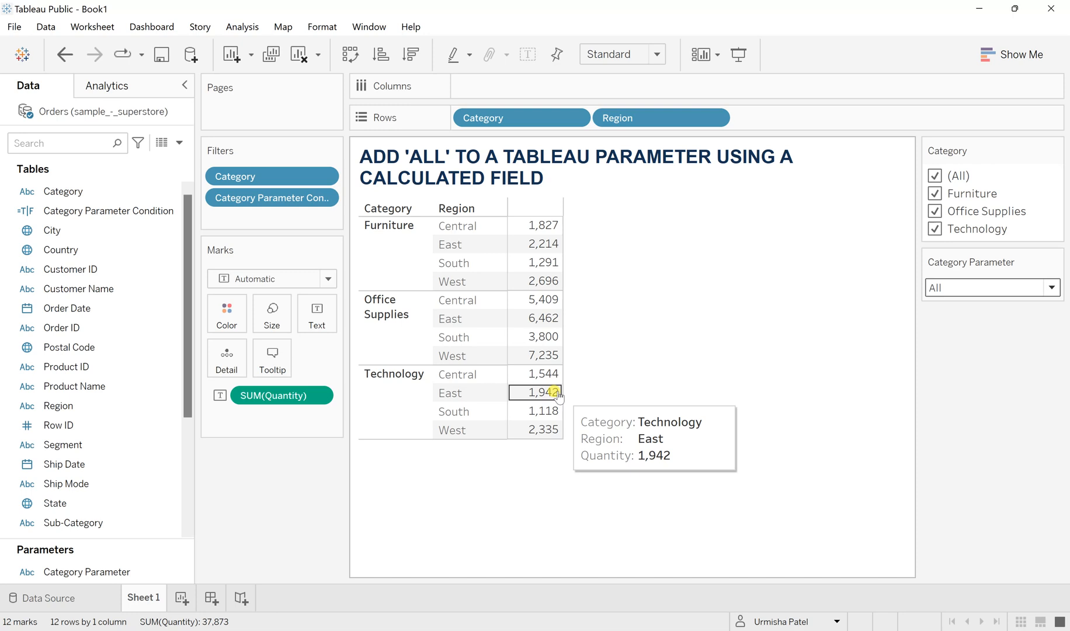
mouse_move(575, 210)
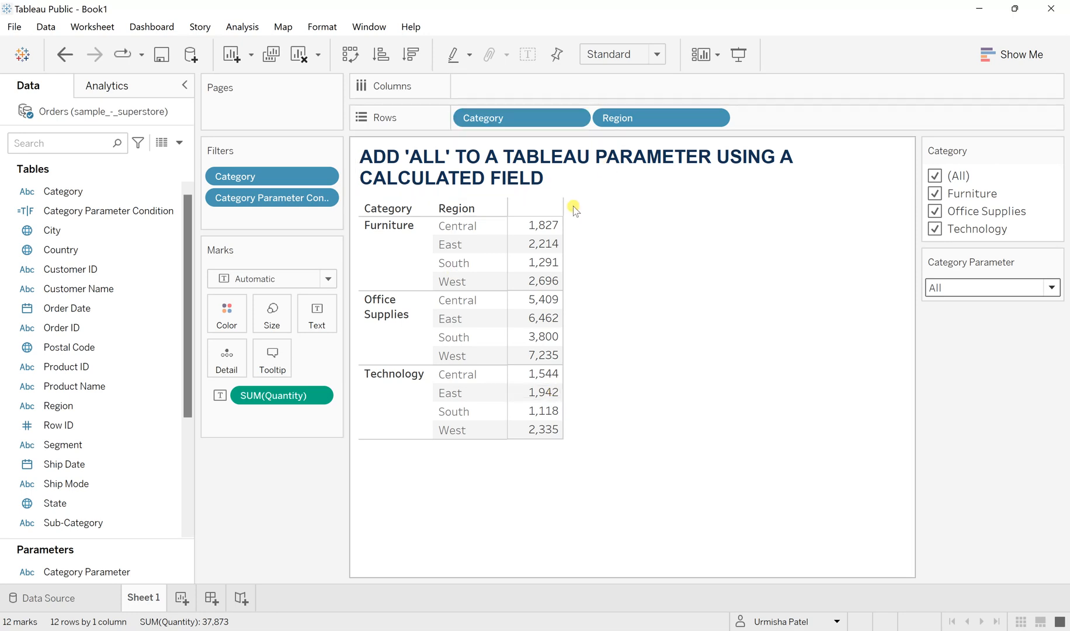
left_click(98, 210)
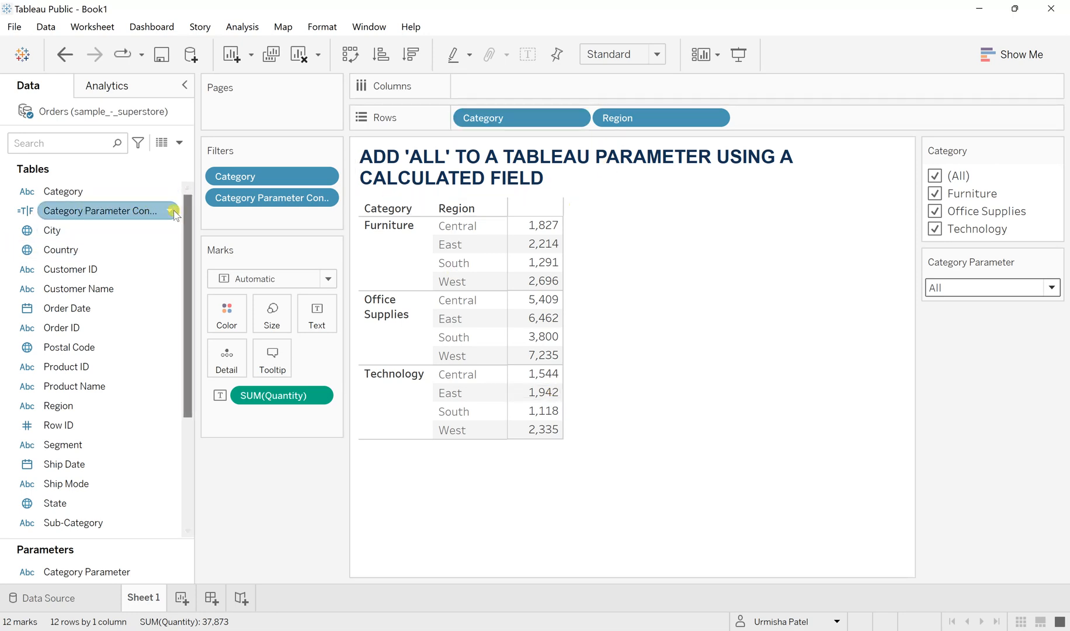
right_click(99, 210)
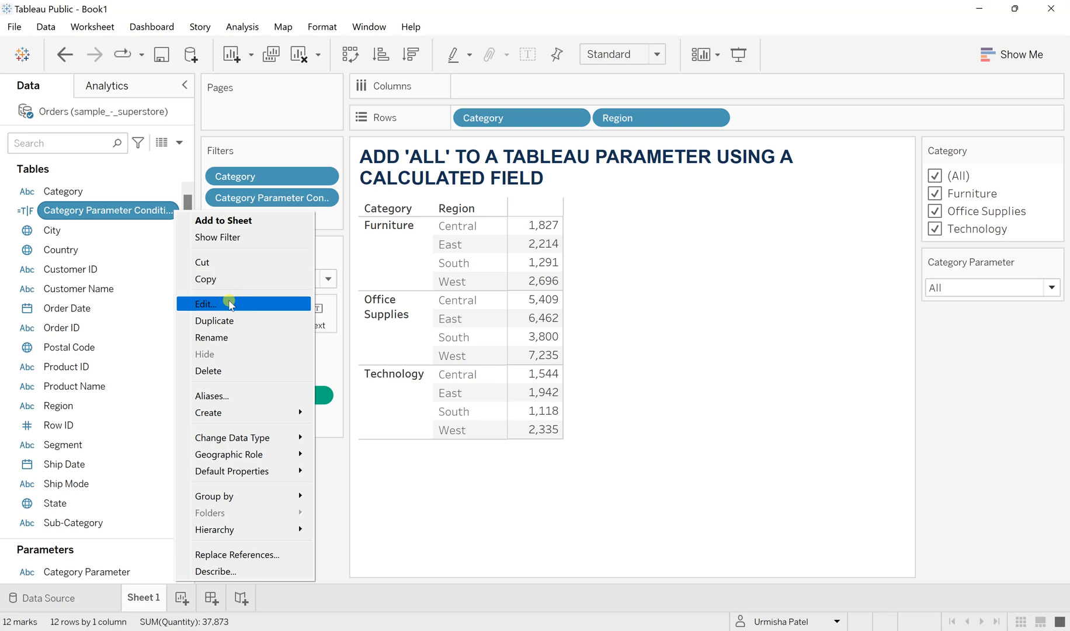
left_click(205, 304)
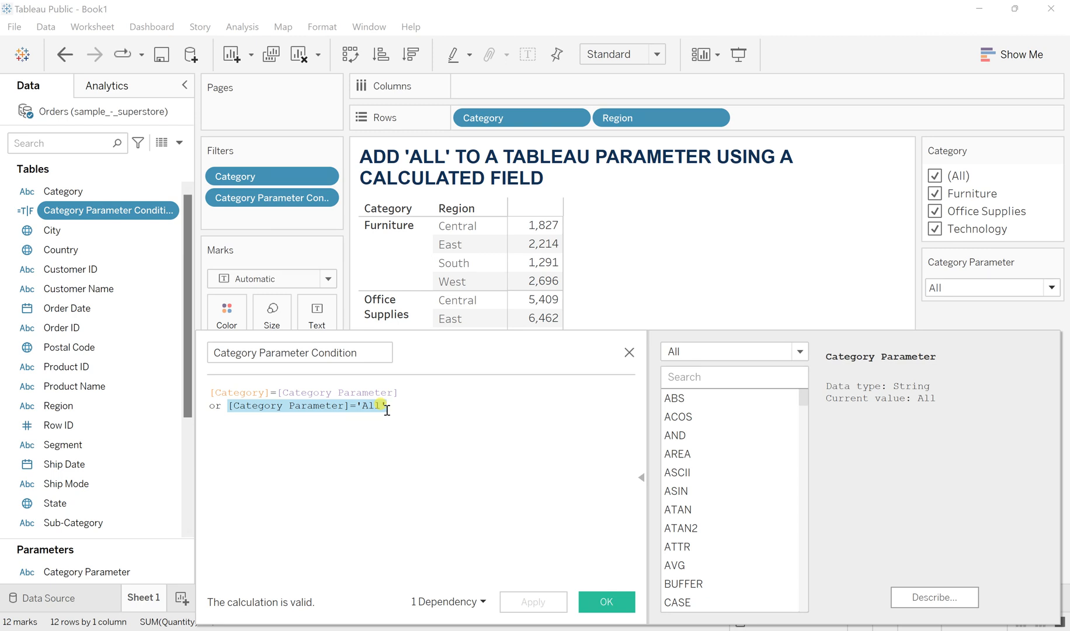
left_click(421, 421)
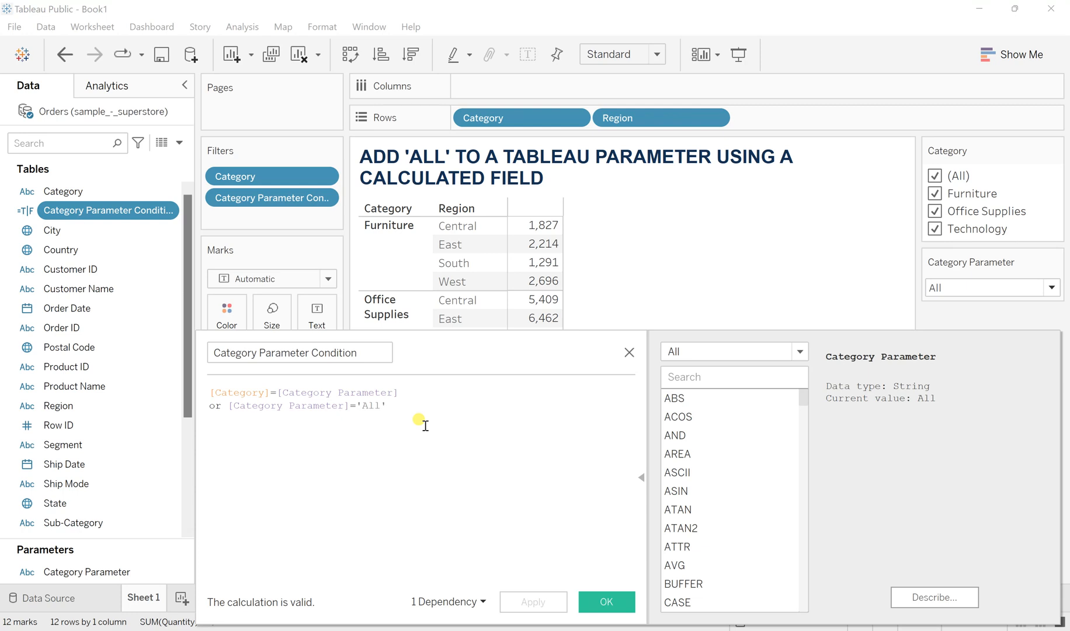
left_click(604, 602)
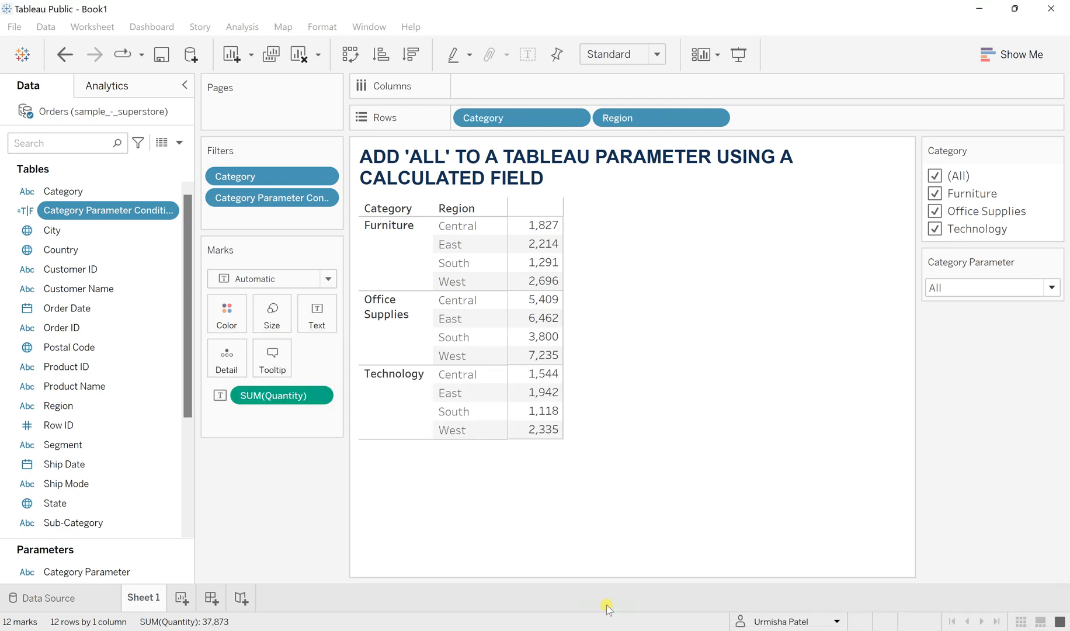
mouse_move(751, 225)
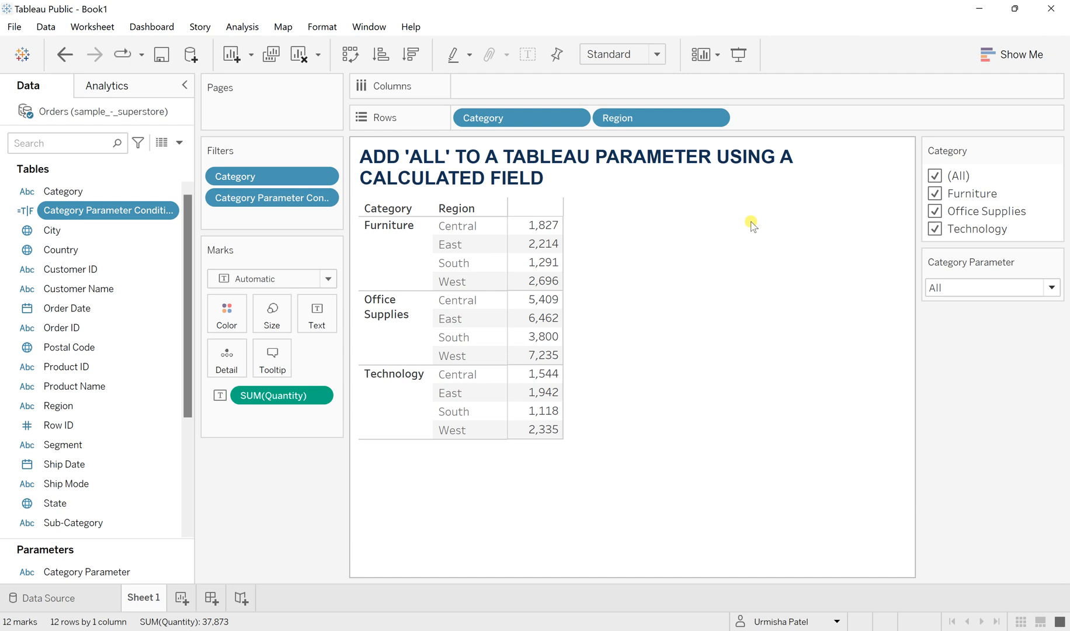
mouse_move(754, 267)
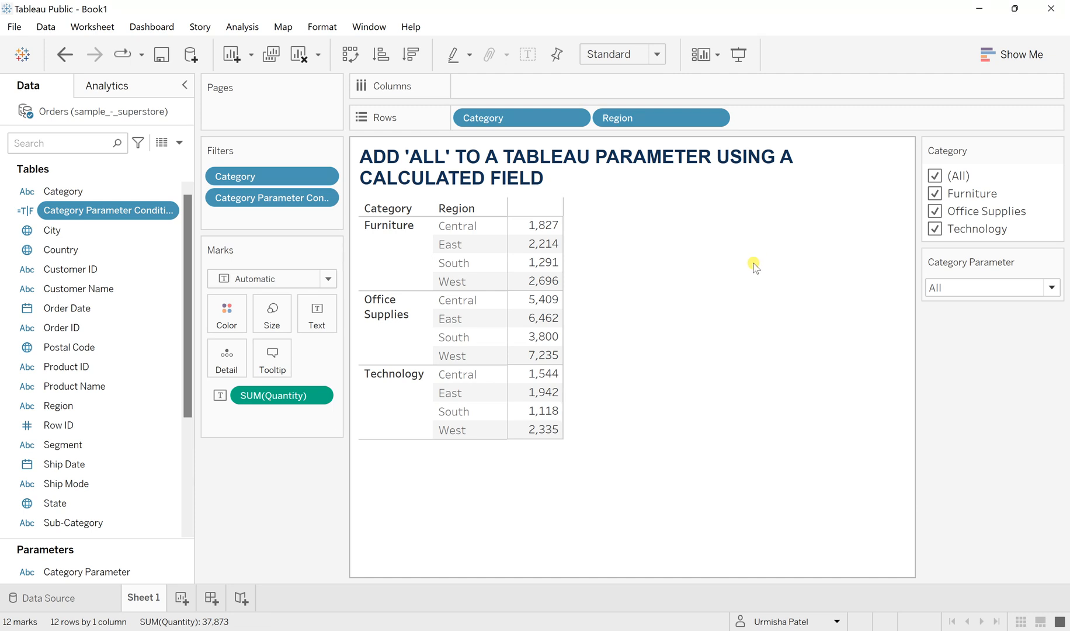